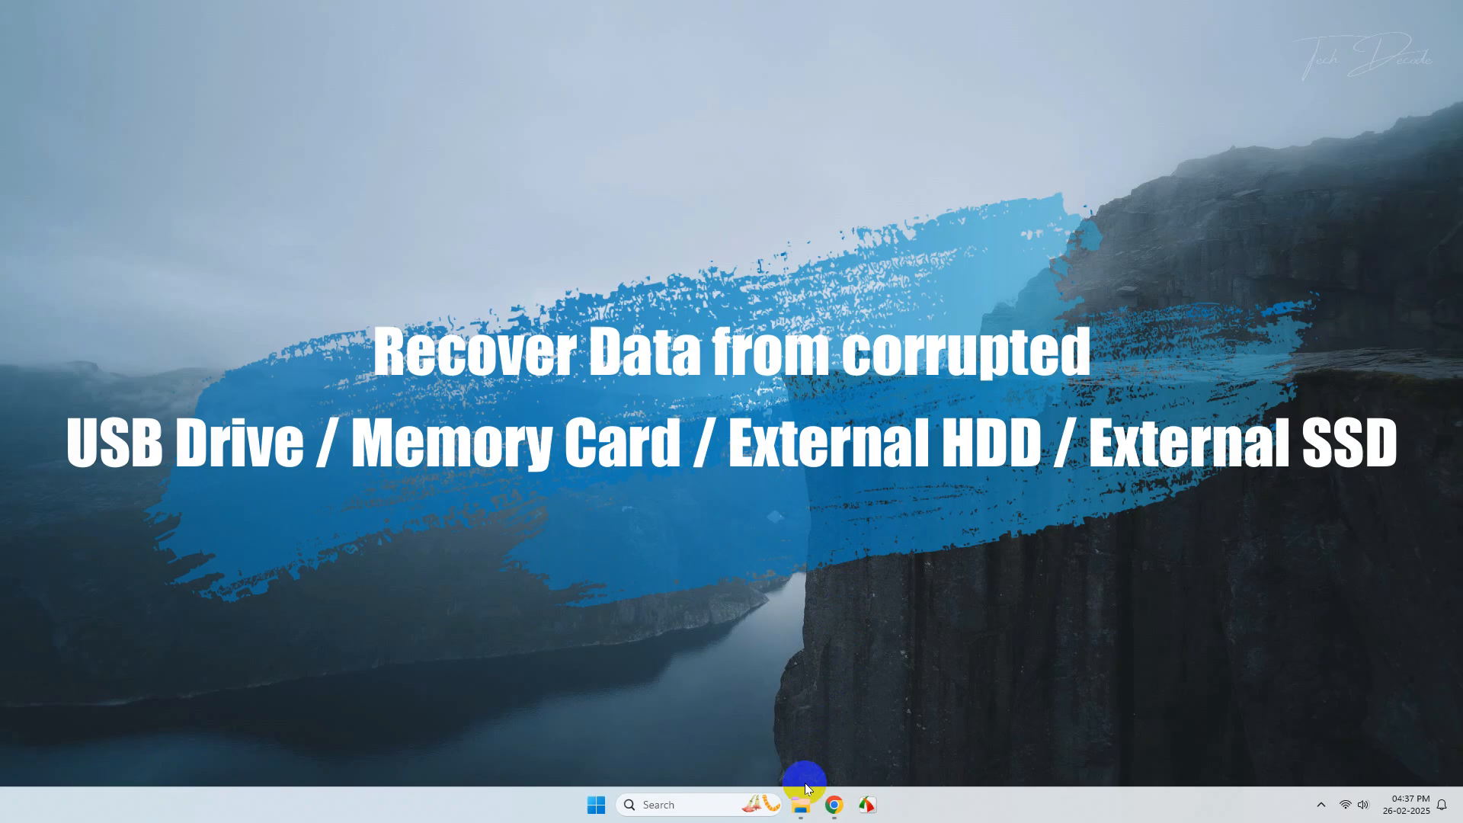
# Step: Attempt to open the corrupted USB drive in File Explorer to confirm it cannot be read
pyautogui.click(800, 805)
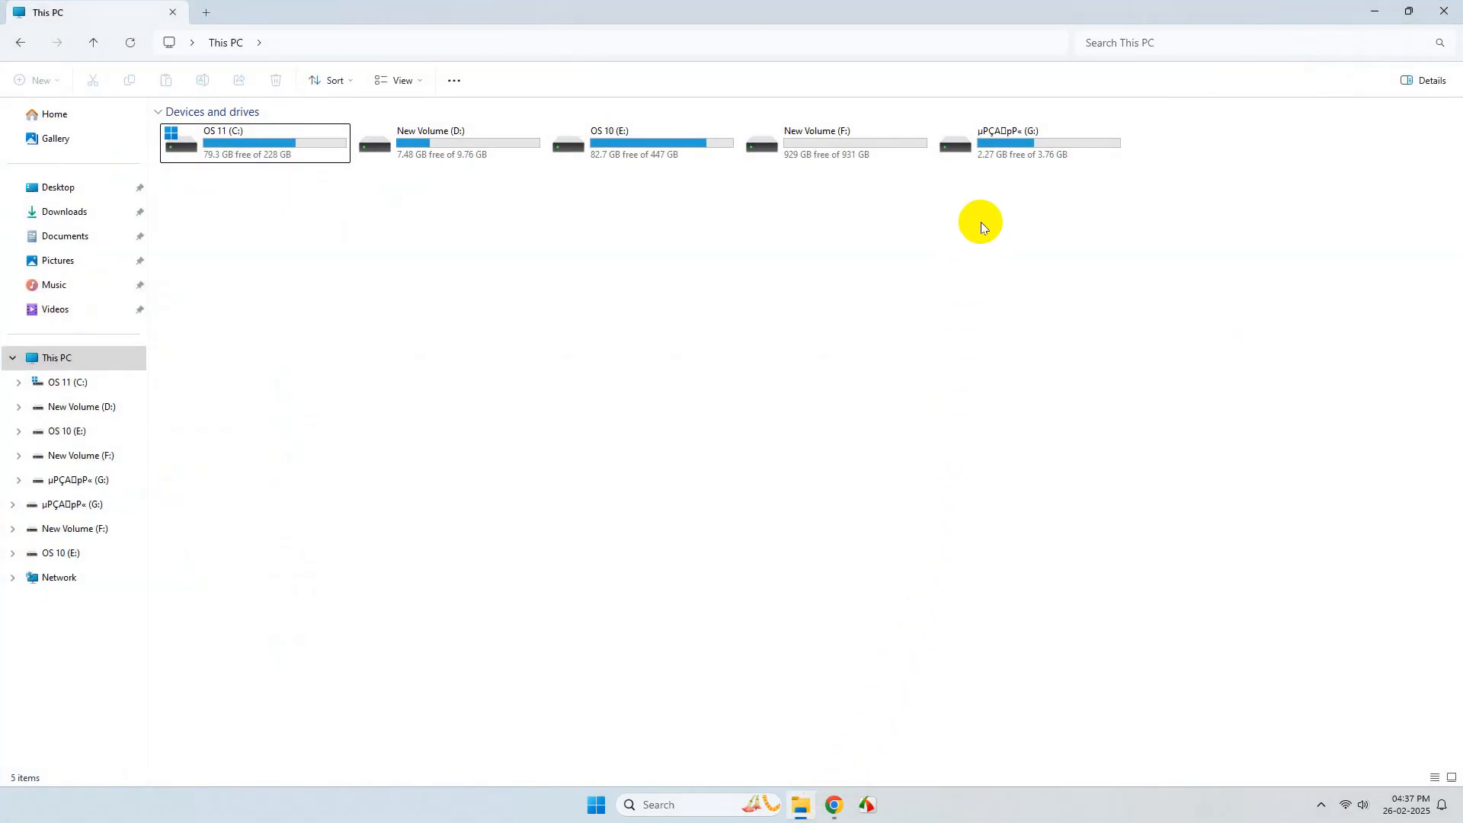
pyautogui.click(1006, 142)
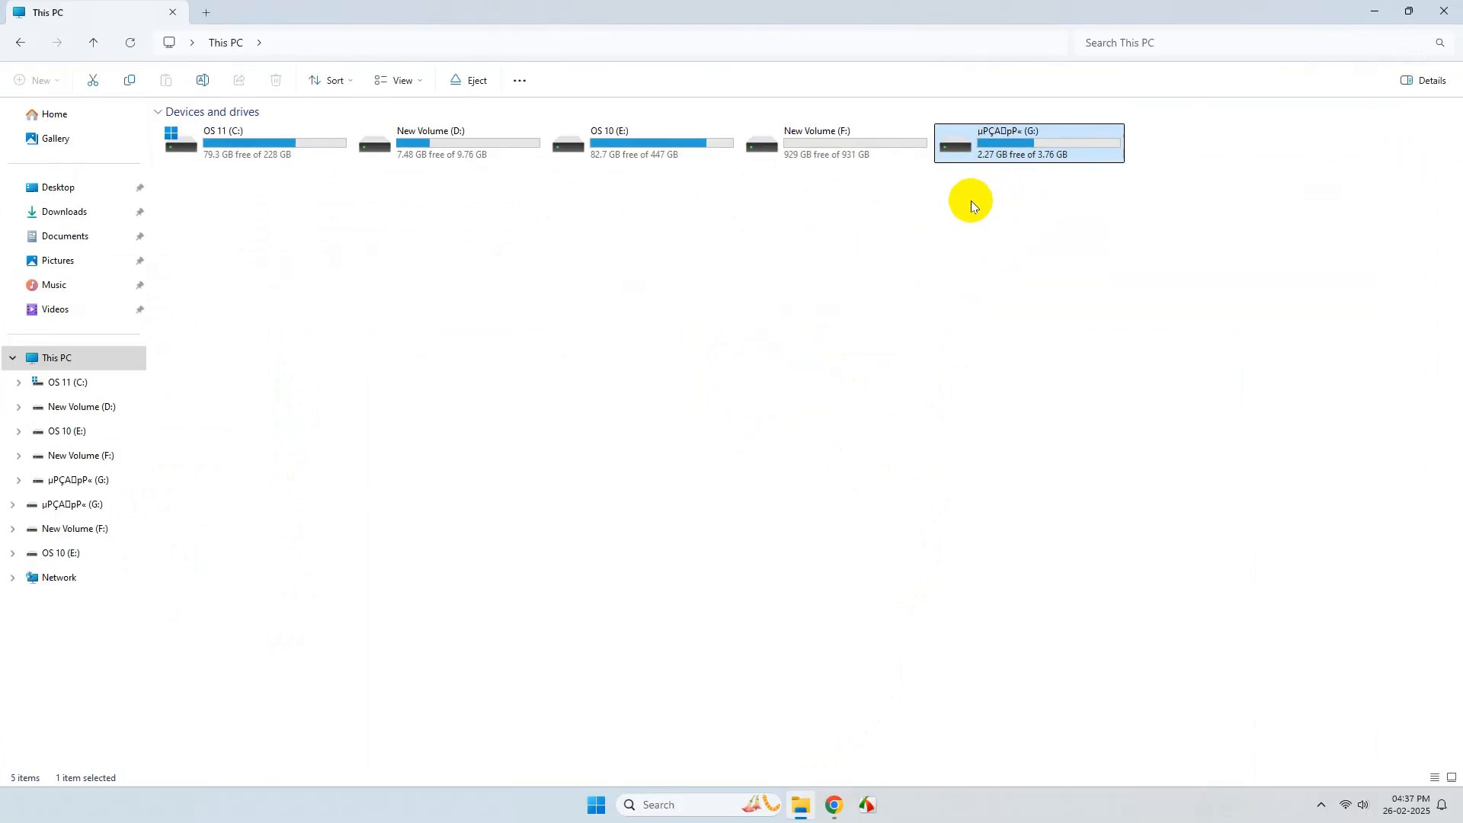
pyautogui.doubleClick(1027, 142)
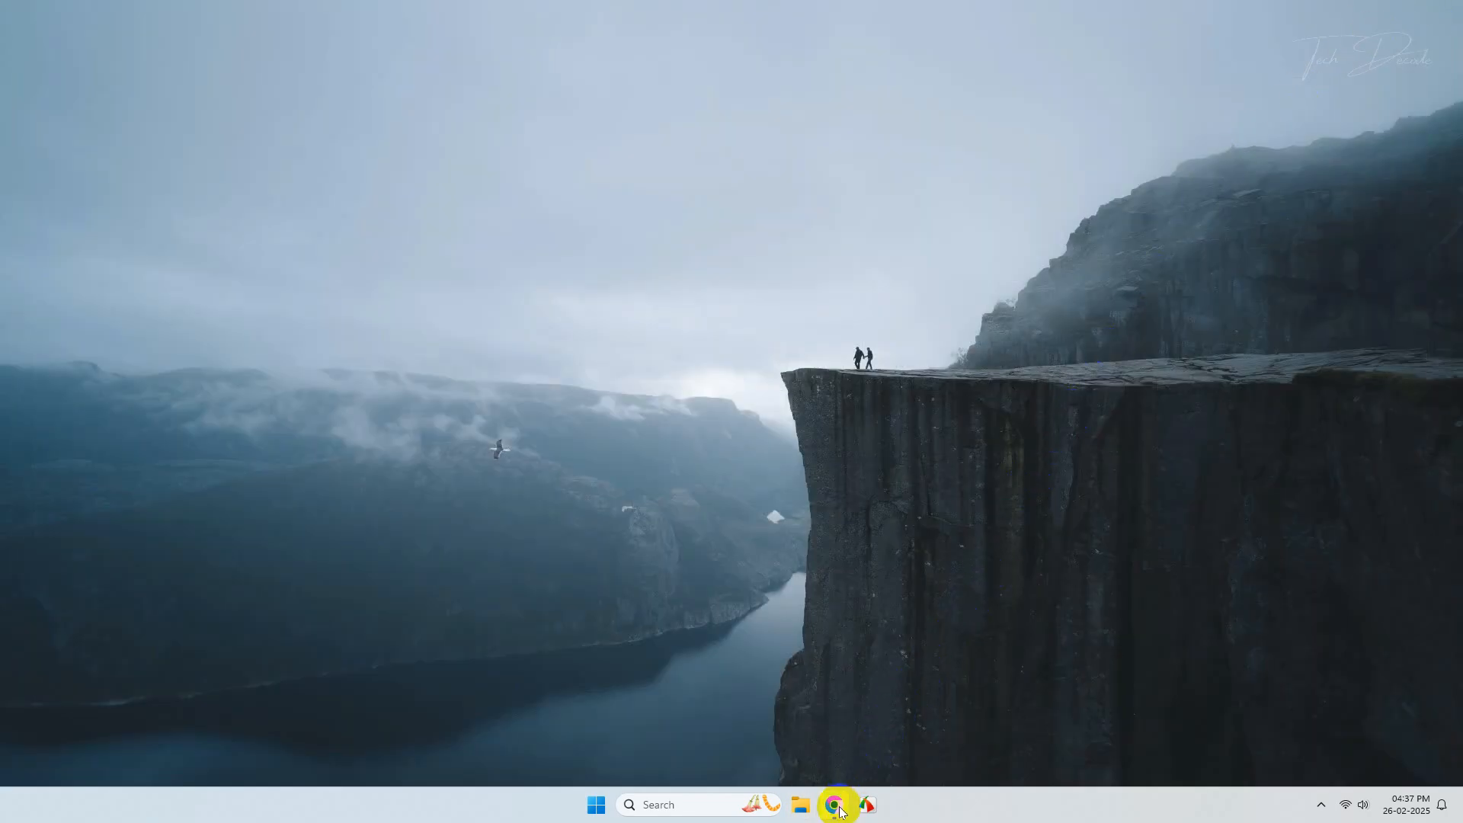
# Step: Search Google in Chrome for 'lexar support' via the 'lexar su' suggestion
pyautogui.click(834, 805)
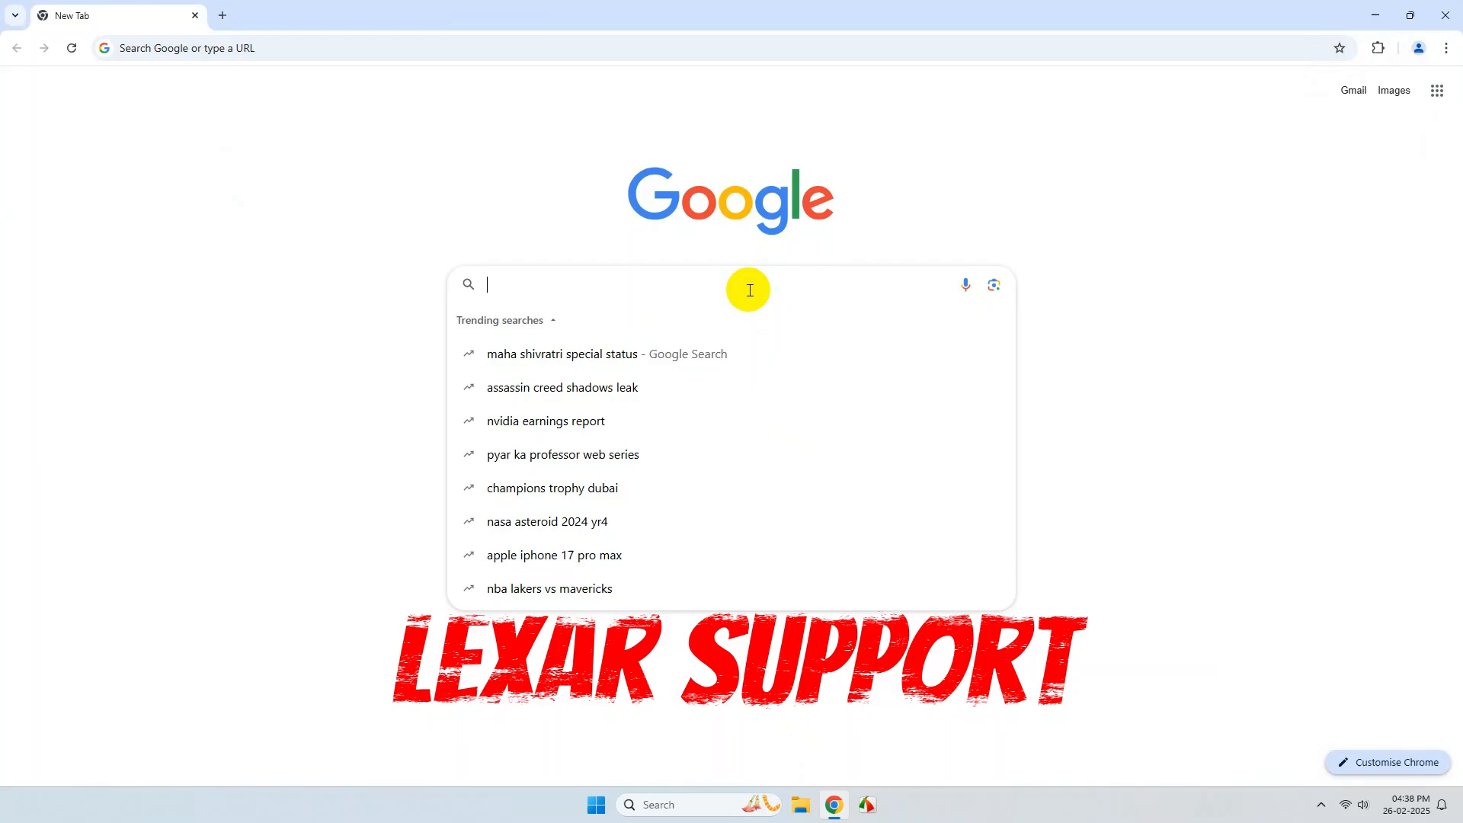
pyautogui.write('lexar su')
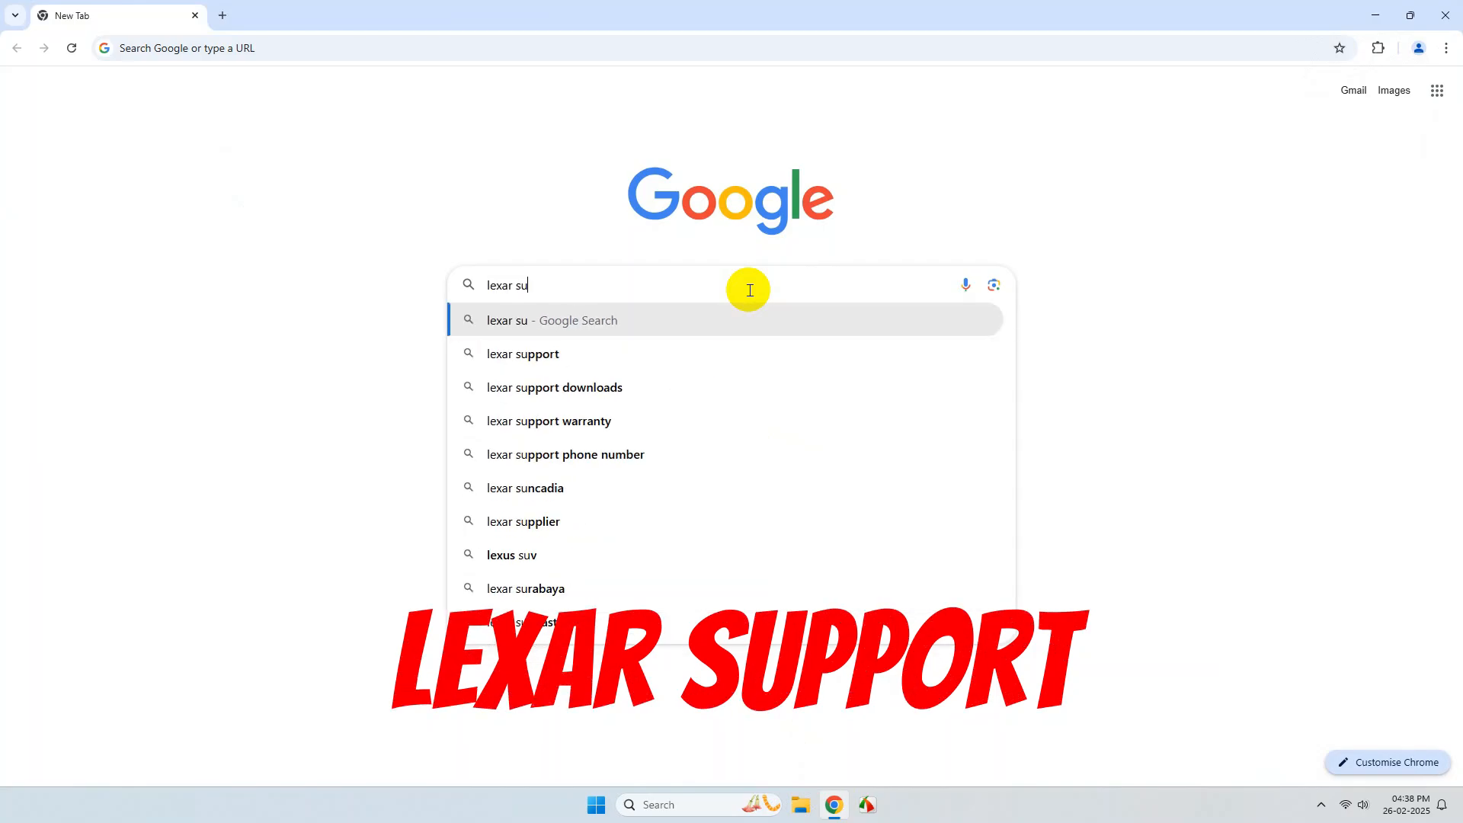
pyautogui.click(522, 353)
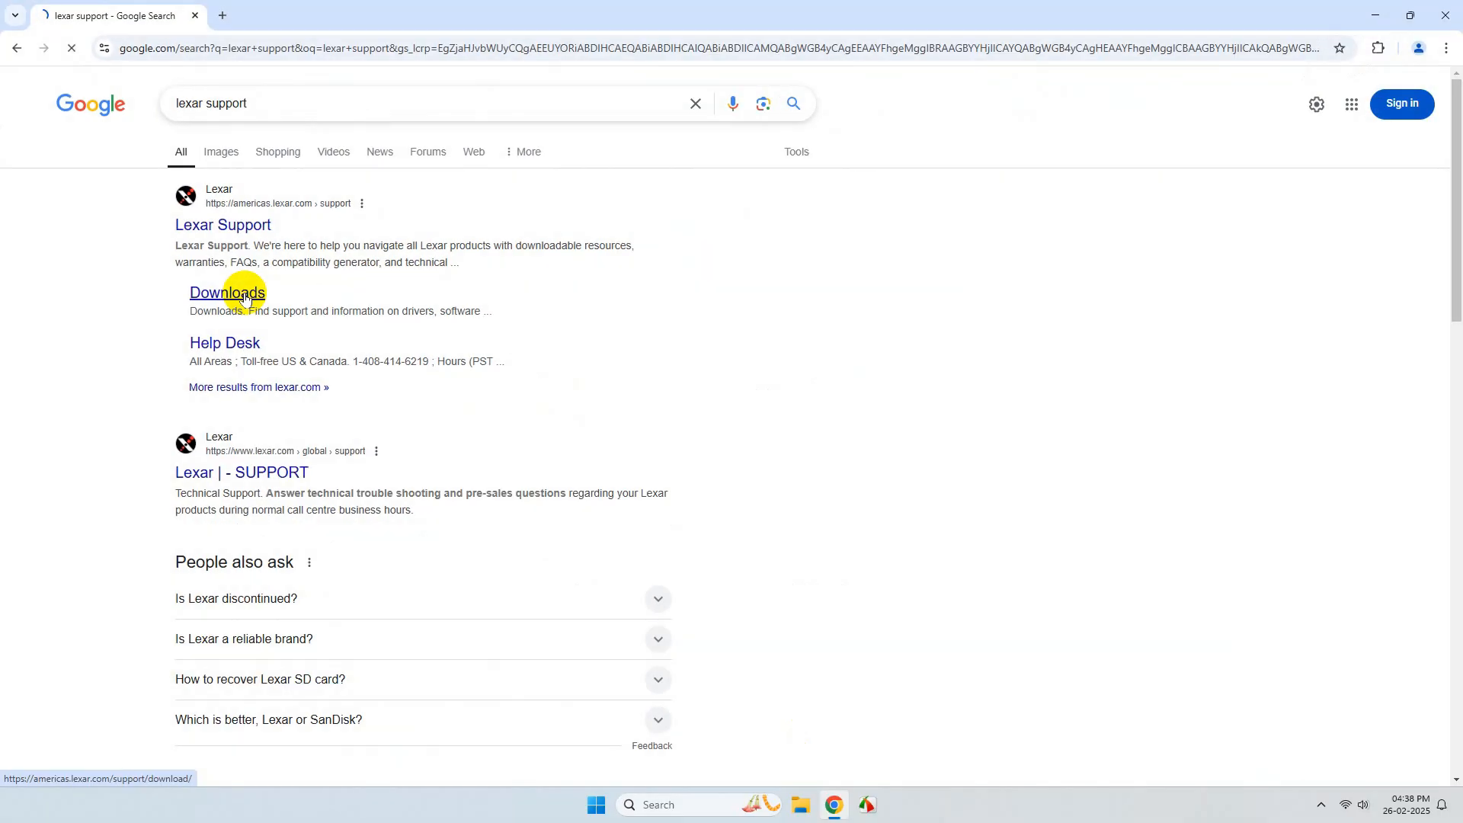
# Step: Reach the Recovery Tools section of Lexar's downloads page and expand Lexar Recovery Tool
pyautogui.click(227, 292)
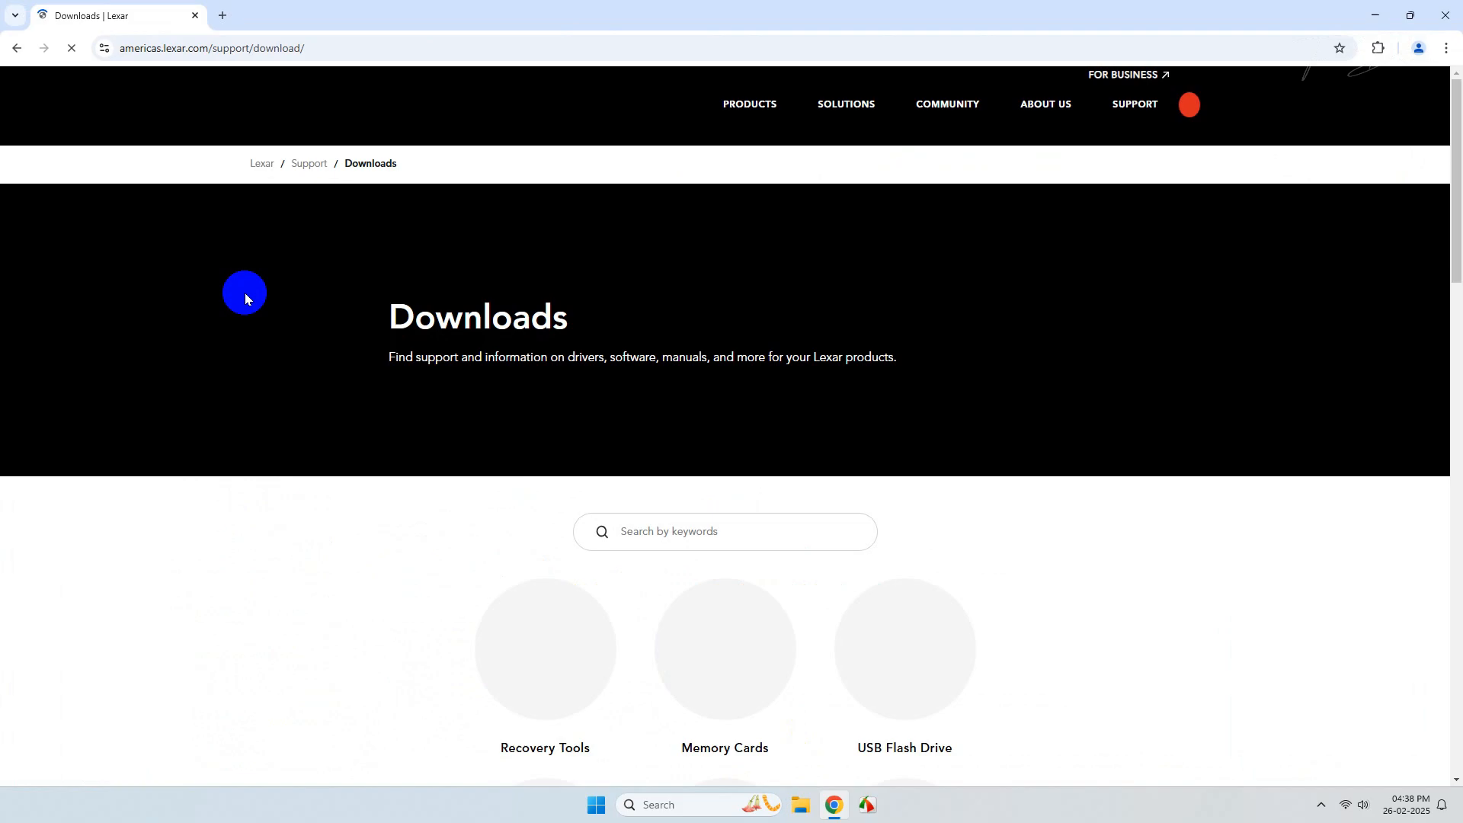
pyautogui.scroll(-3)
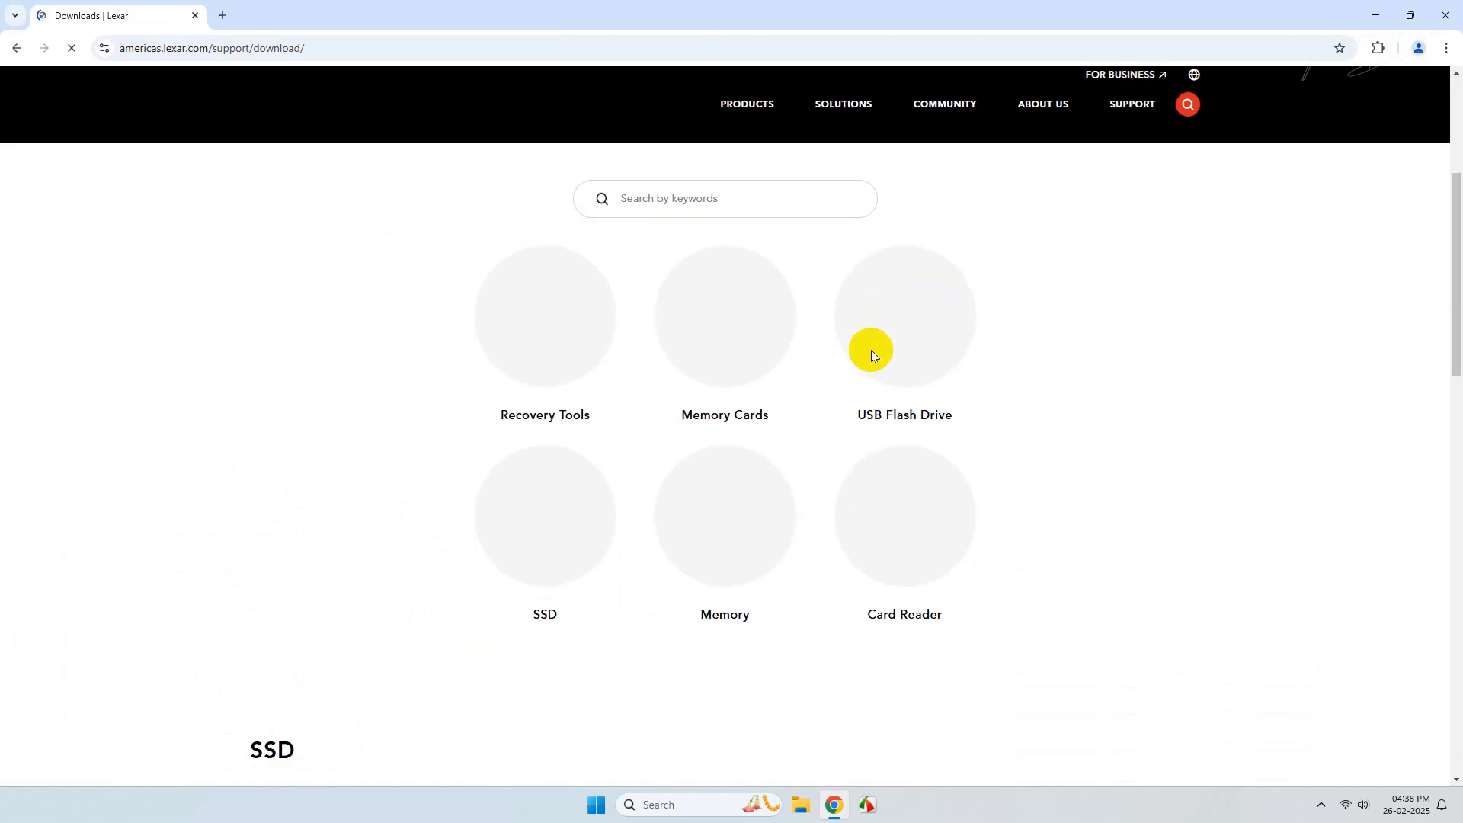
pyautogui.scroll(-3)
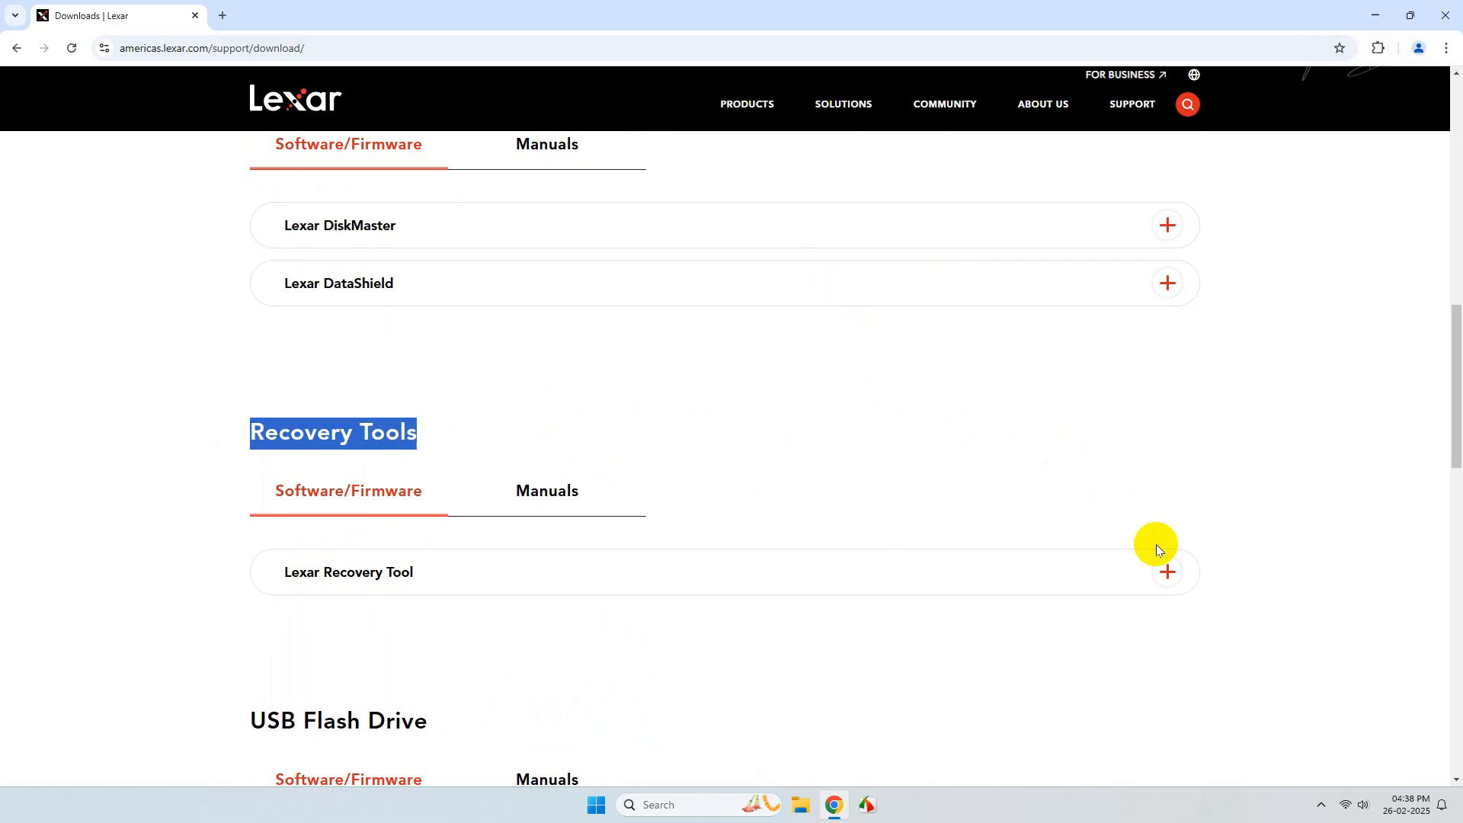
pyautogui.click(1167, 571)
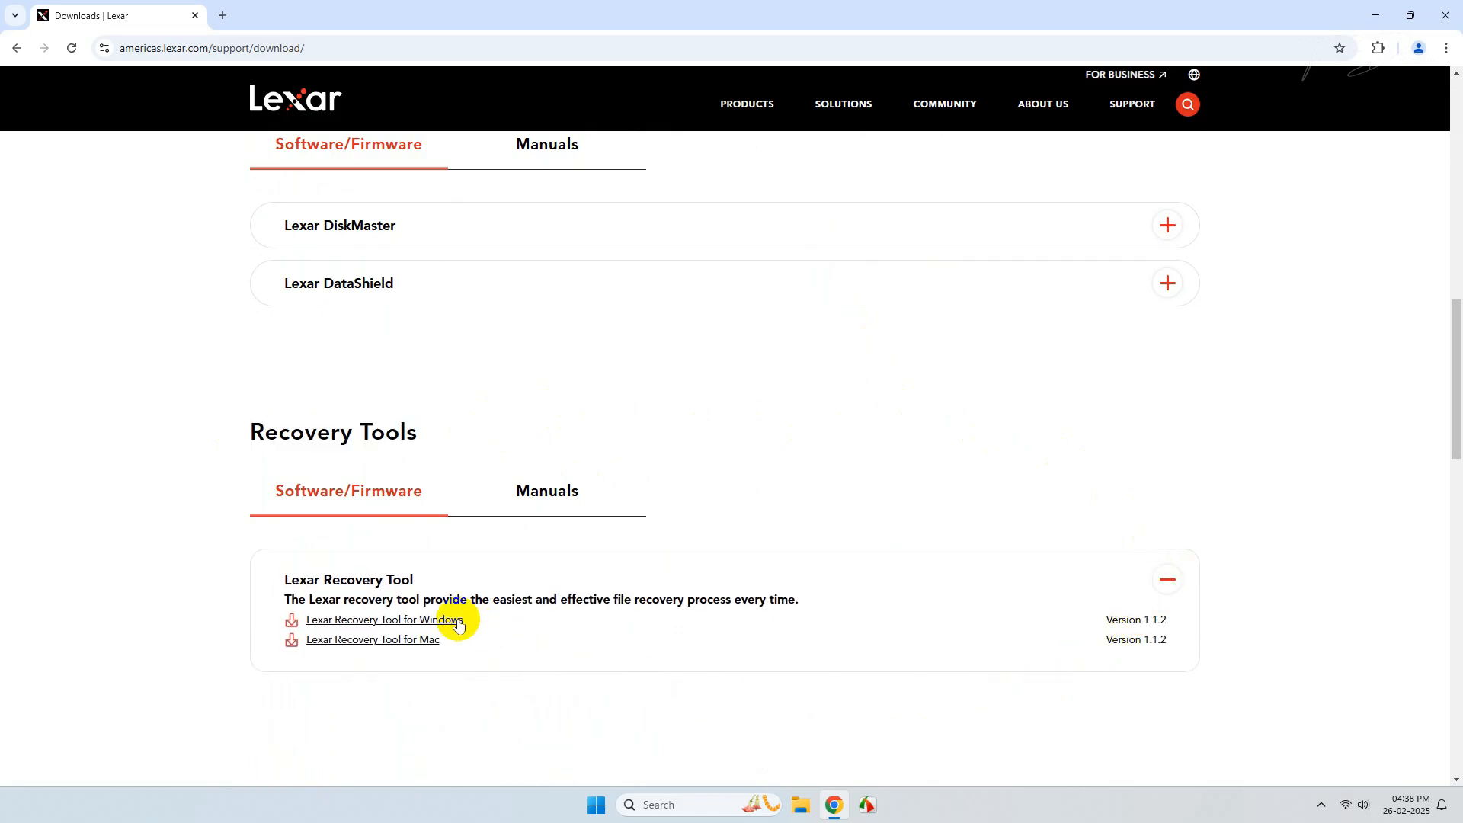
# Step: Request the Lexar Recovery Tool for Windows and fill in the download form
pyautogui.click(382, 620)
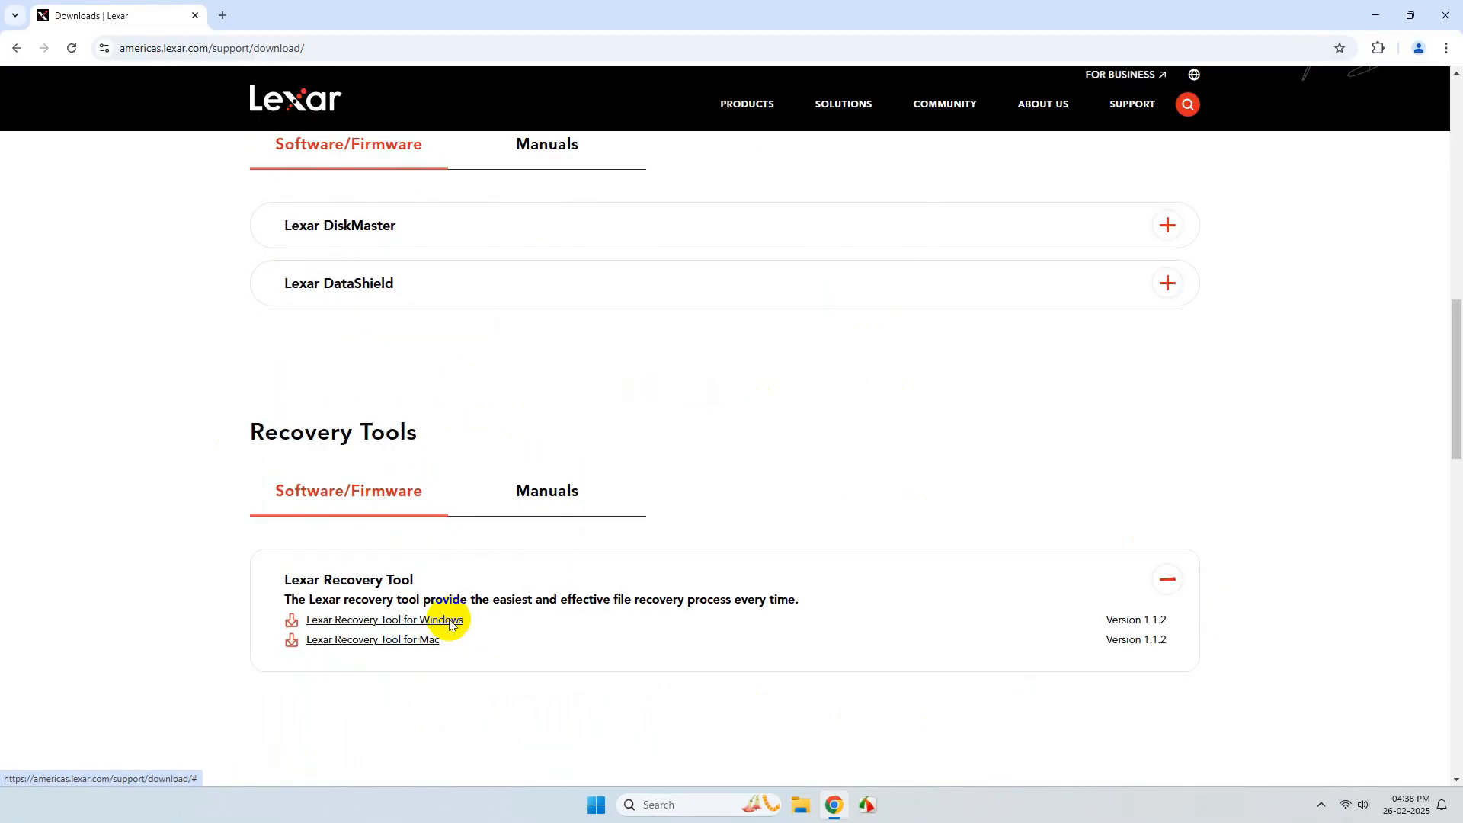
pyautogui.click(384, 620)
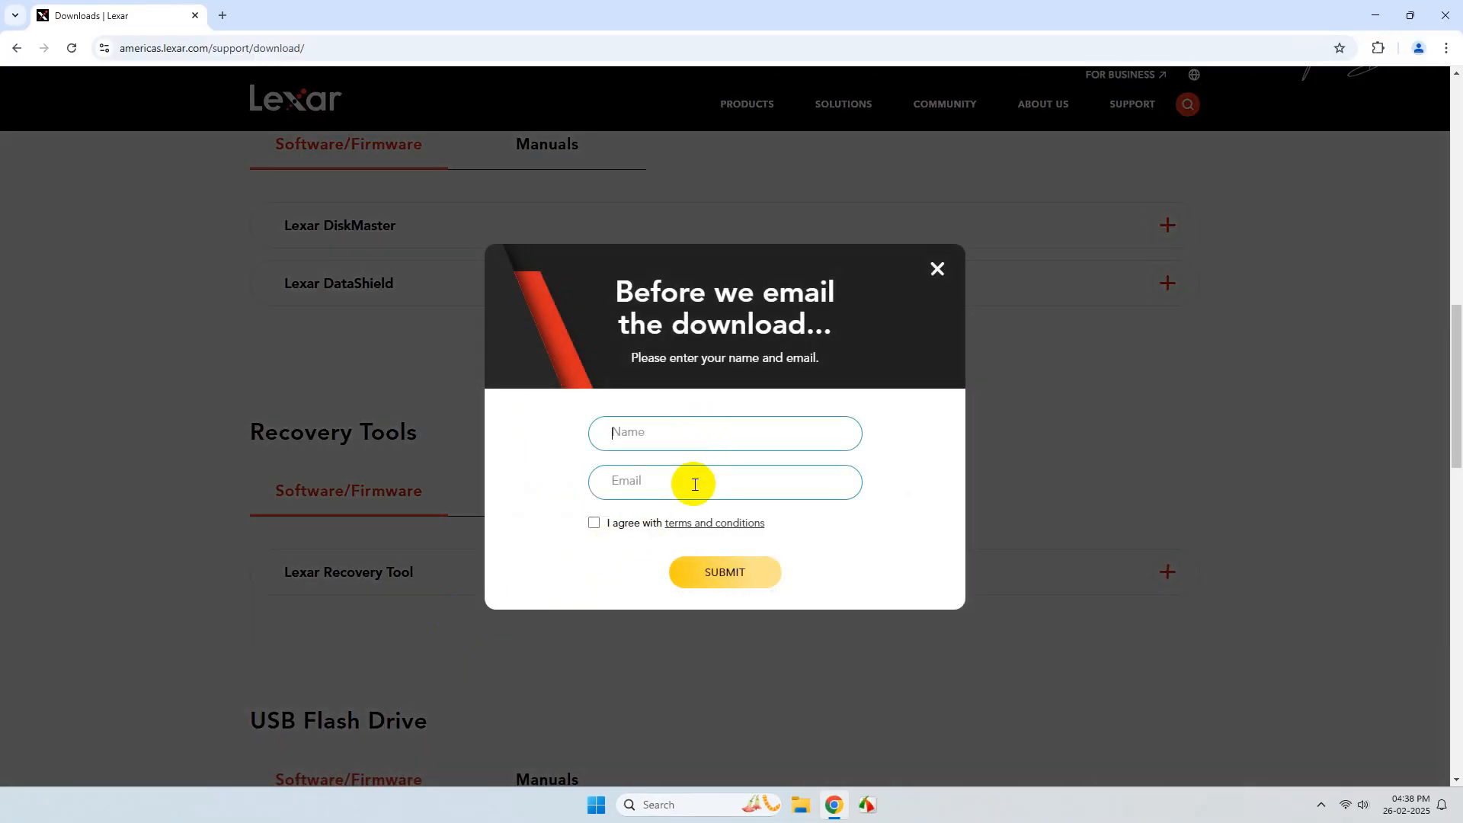
pyautogui.click(724, 571)
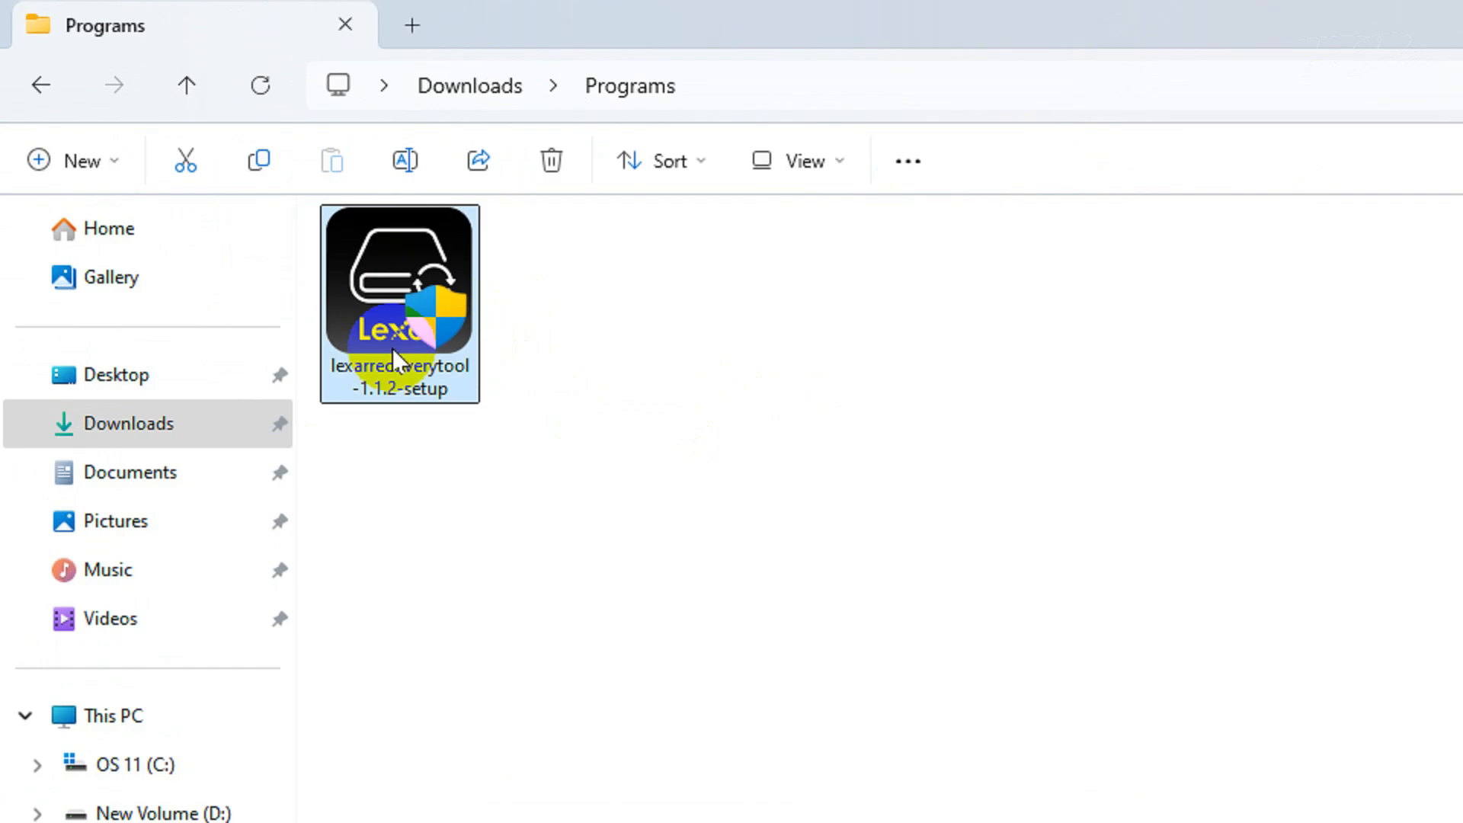
# Step: Run the Lexar Recovery Tool 1.1.2 setup file as administrator from Downloads
pyautogui.rightClick(398, 298)
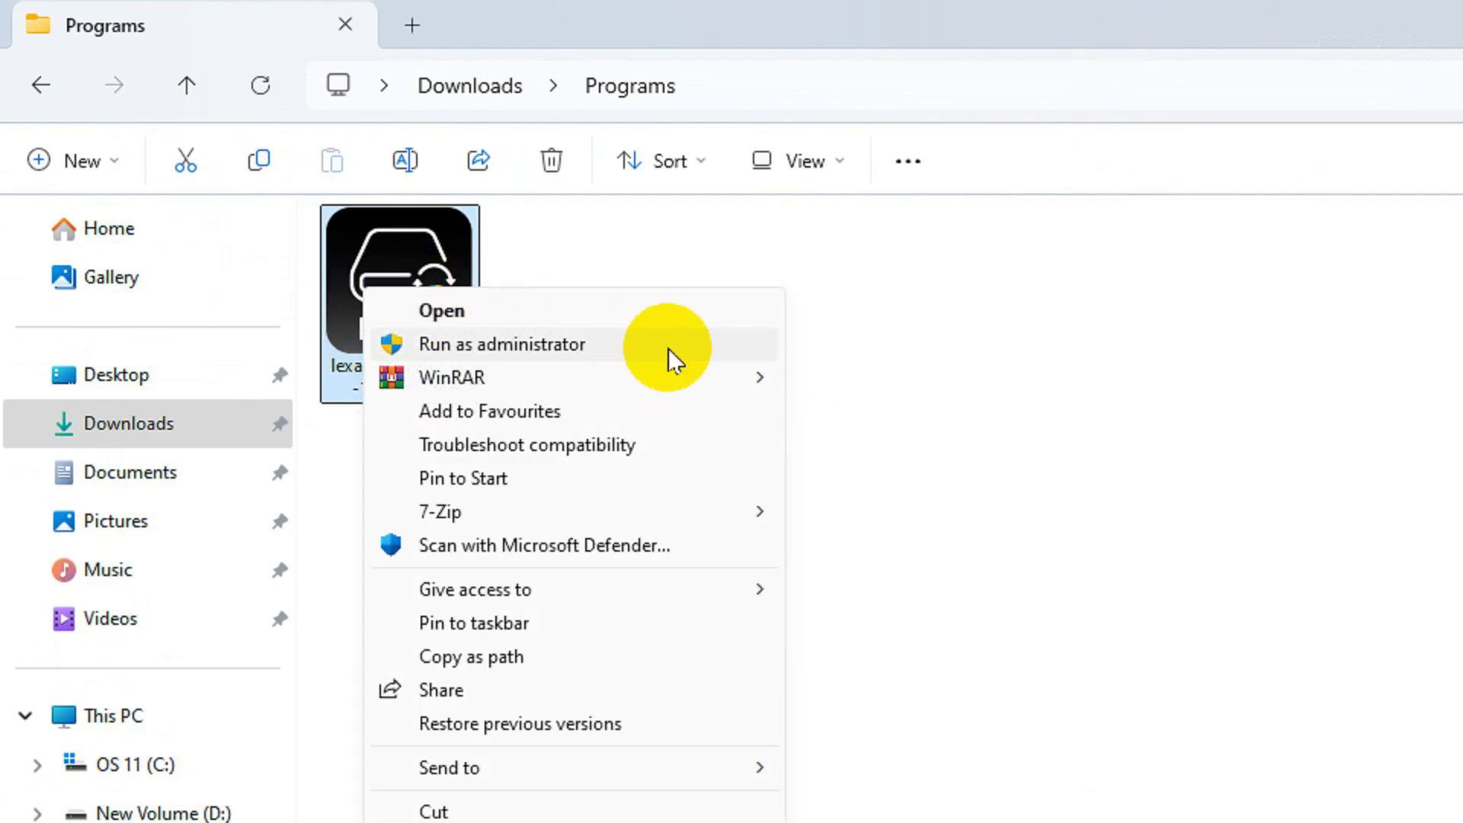
pyautogui.click(501, 343)
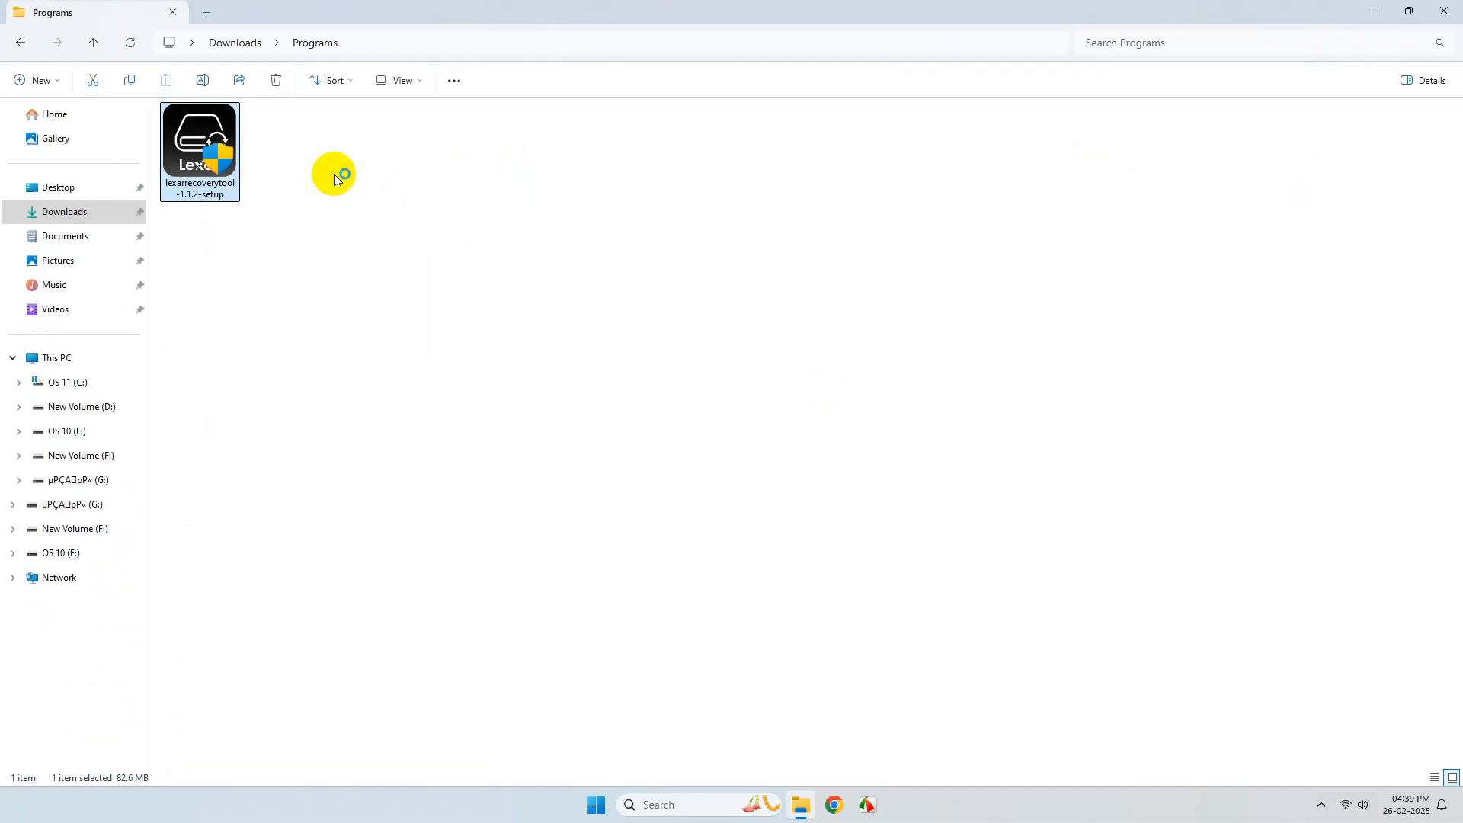
pyautogui.doubleClick(198, 145)
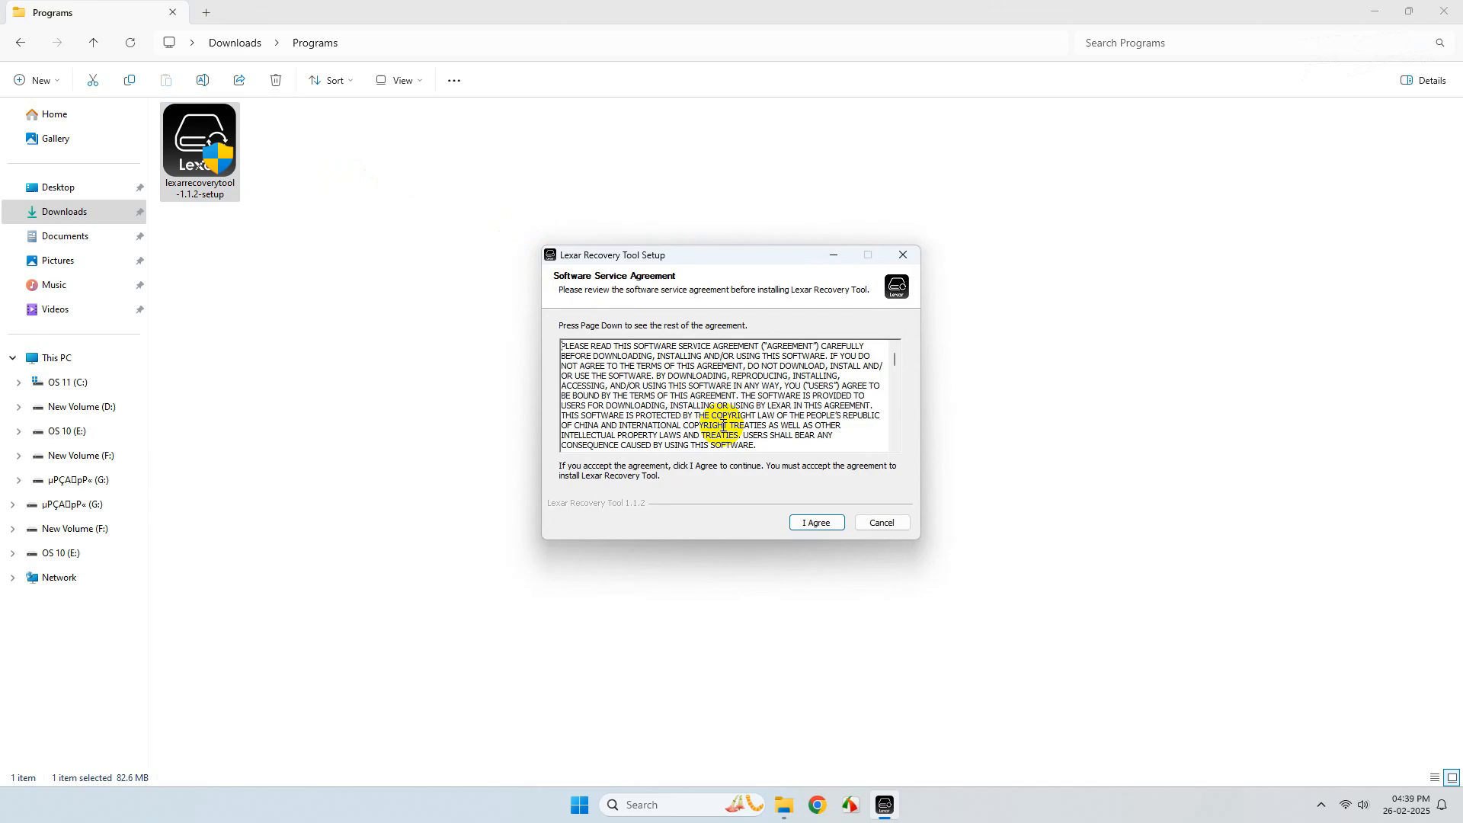
# Step: Accept the agreement, install to the default folder and finish with the tool set to launch
pyautogui.click(814, 521)
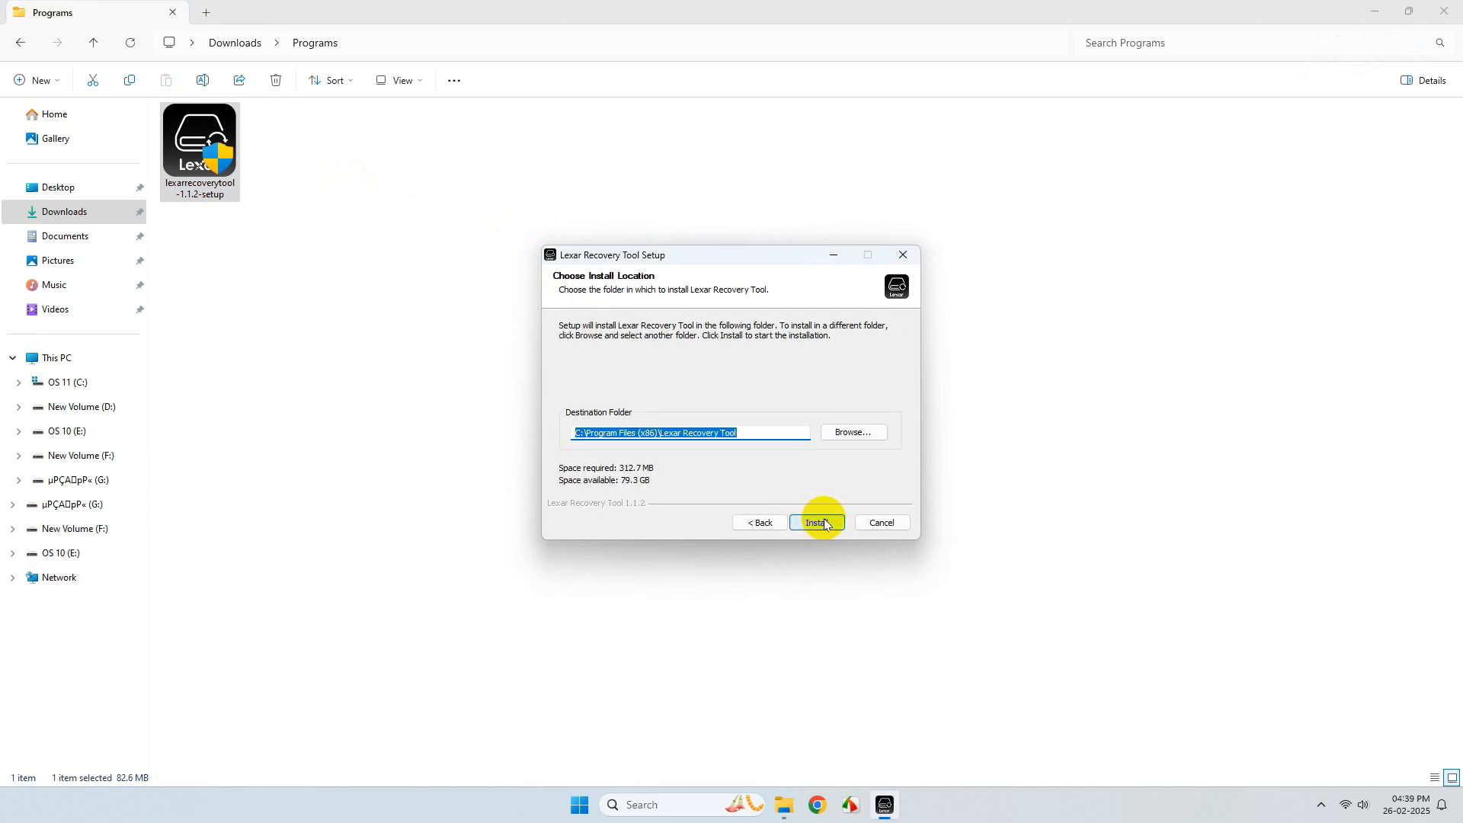
pyautogui.click(815, 521)
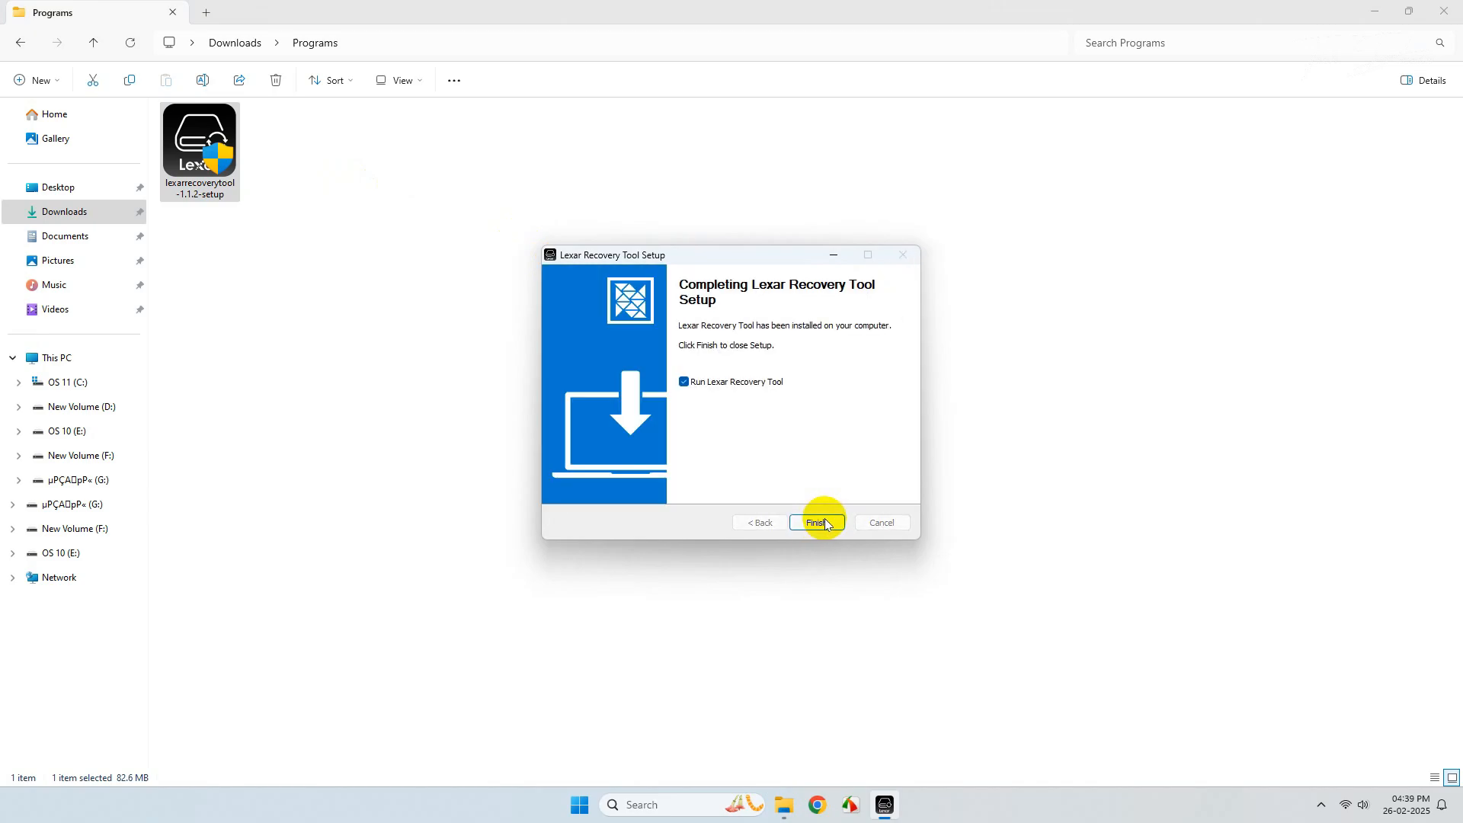
pyautogui.moveTo(797, 484)
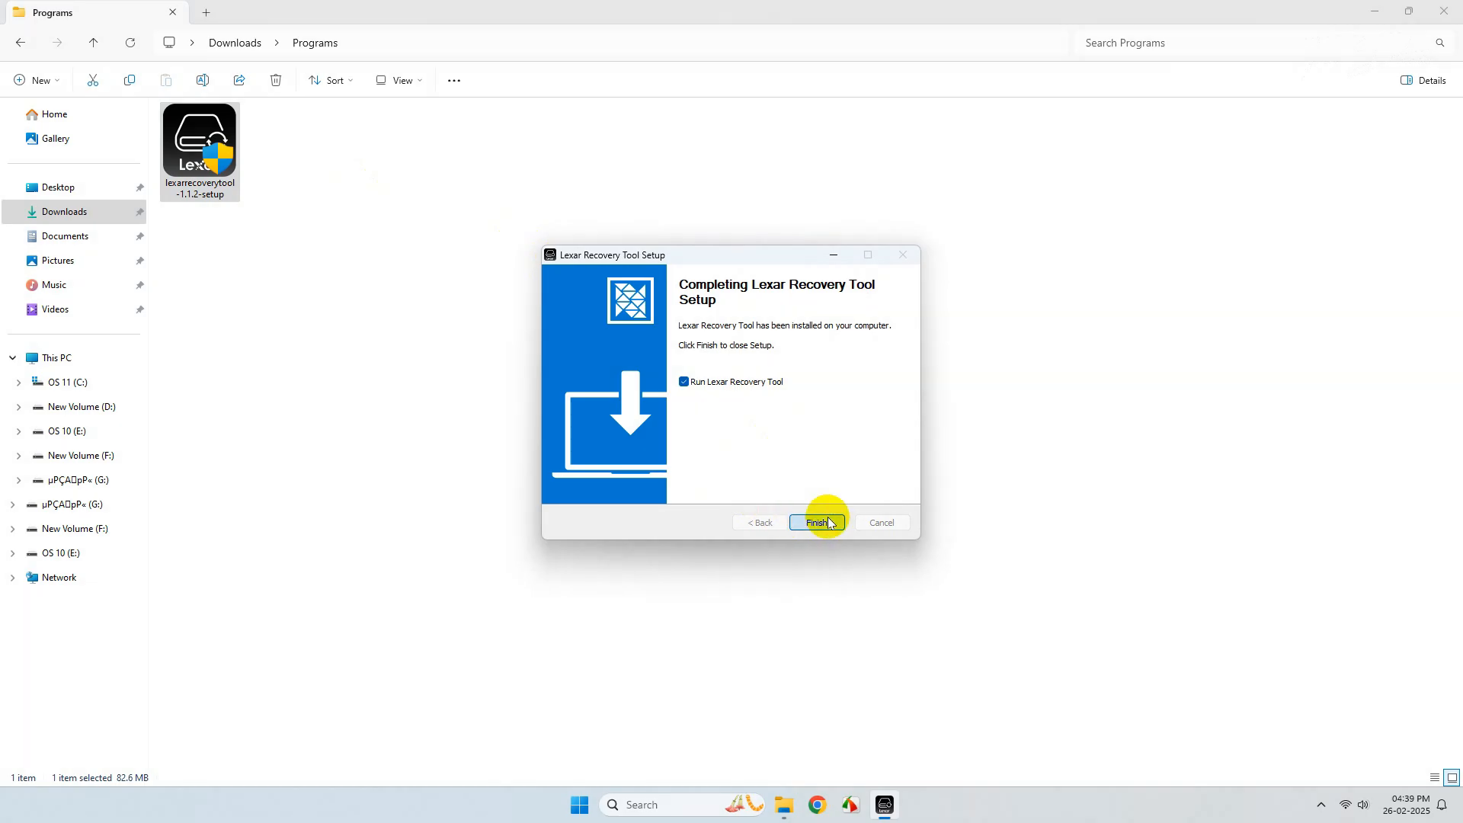
pyautogui.click(815, 523)
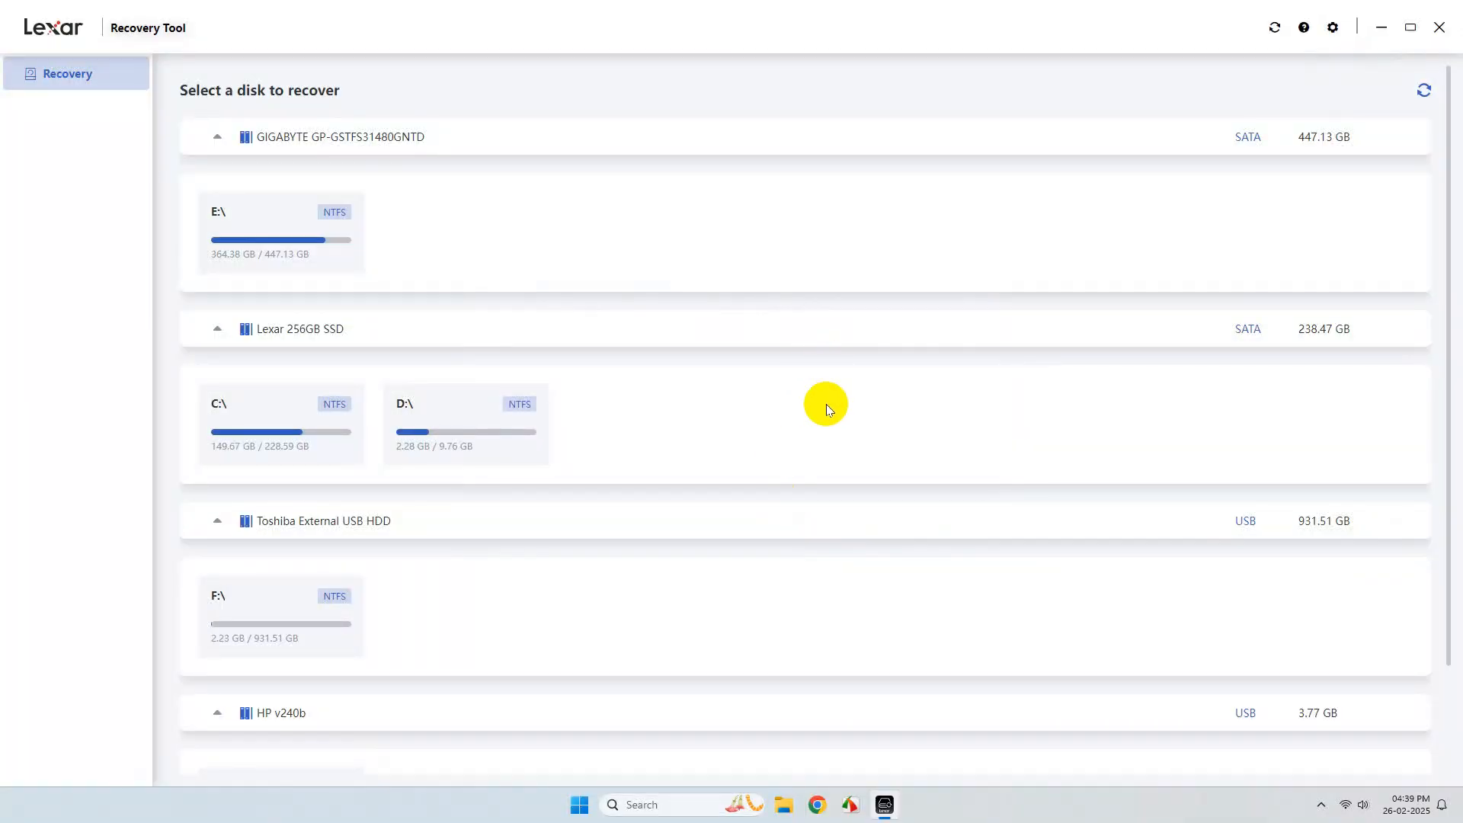
# Step: Start a scan of the G: drive on the HP v240b USB stick
pyautogui.scroll(-3)
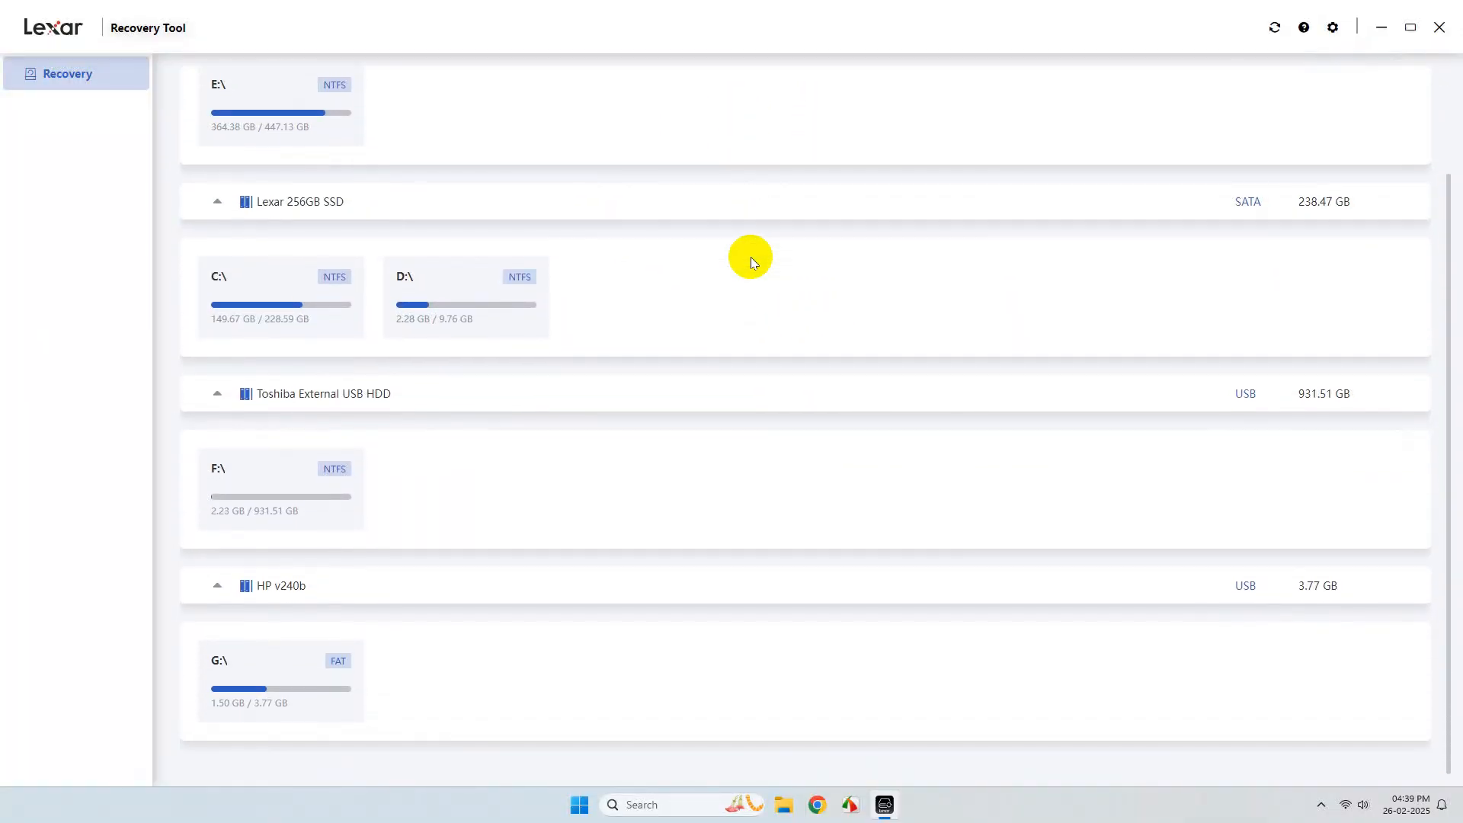
pyautogui.moveTo(299, 690)
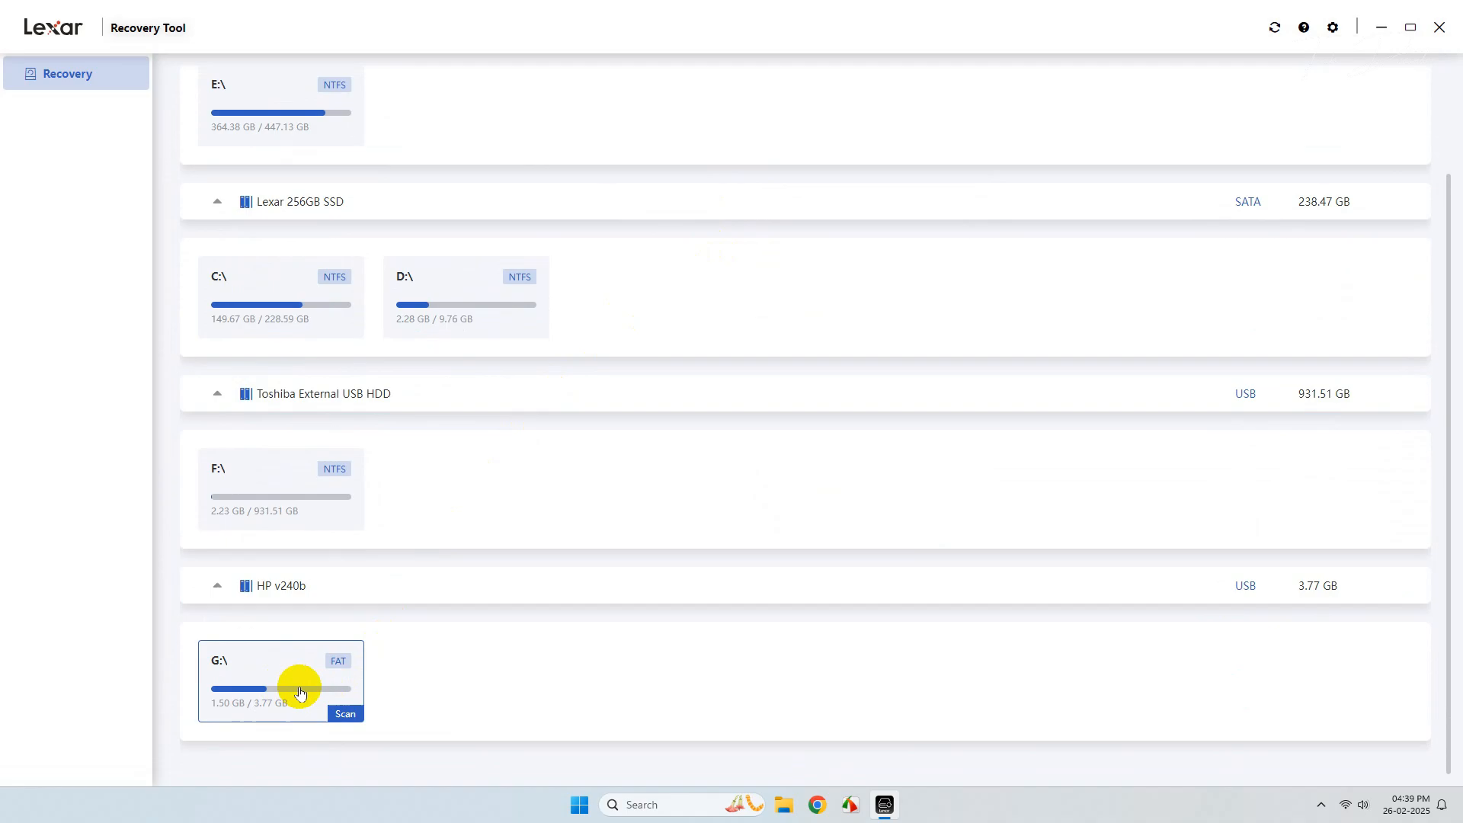
pyautogui.click(344, 713)
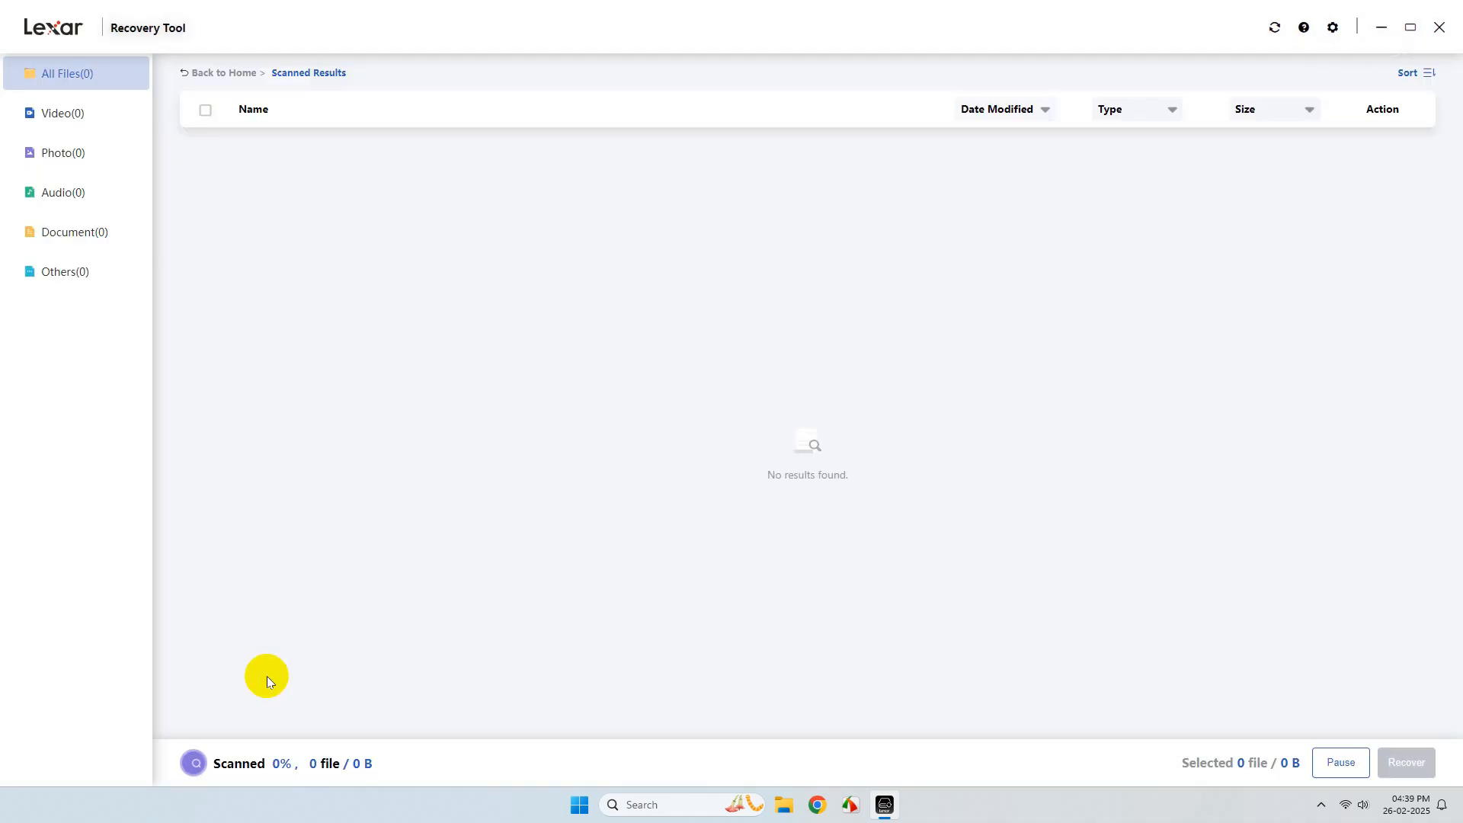
pyautogui.moveTo(949, 459)
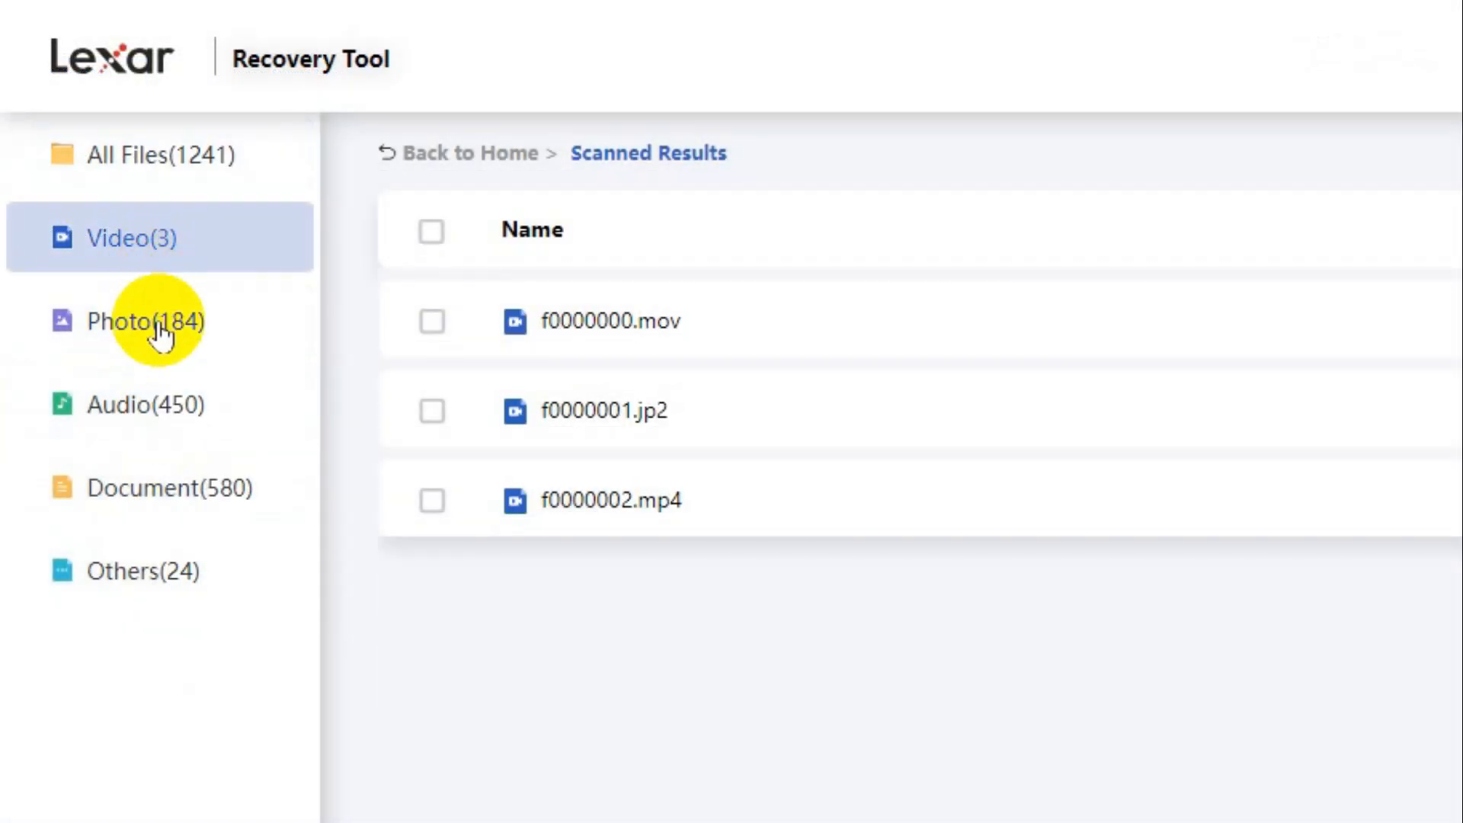
# Step: Browse the 184 photos and 450 audio results, then return to all 1241 found files
pyautogui.click(141, 320)
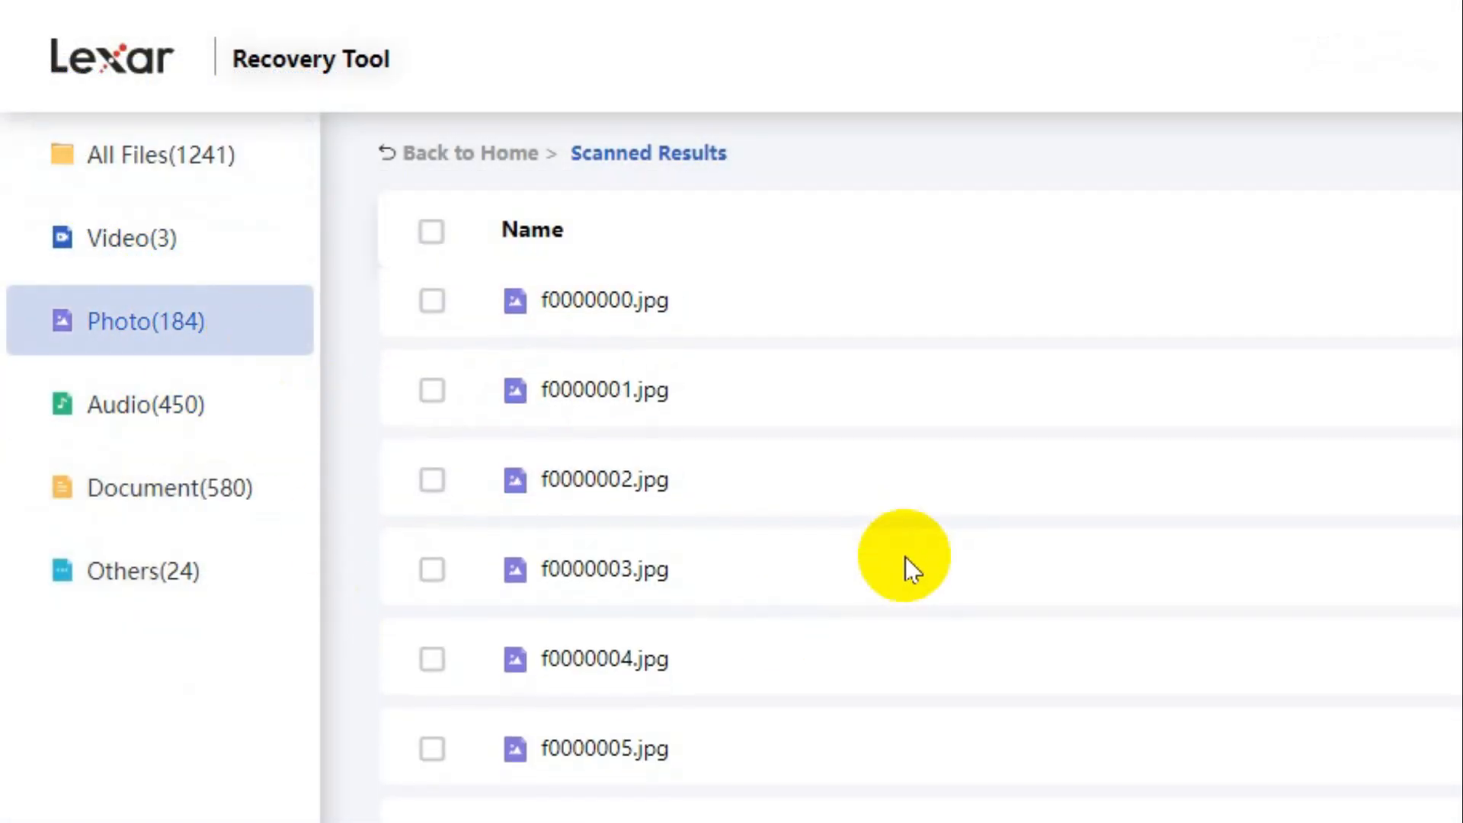
pyautogui.click(145, 402)
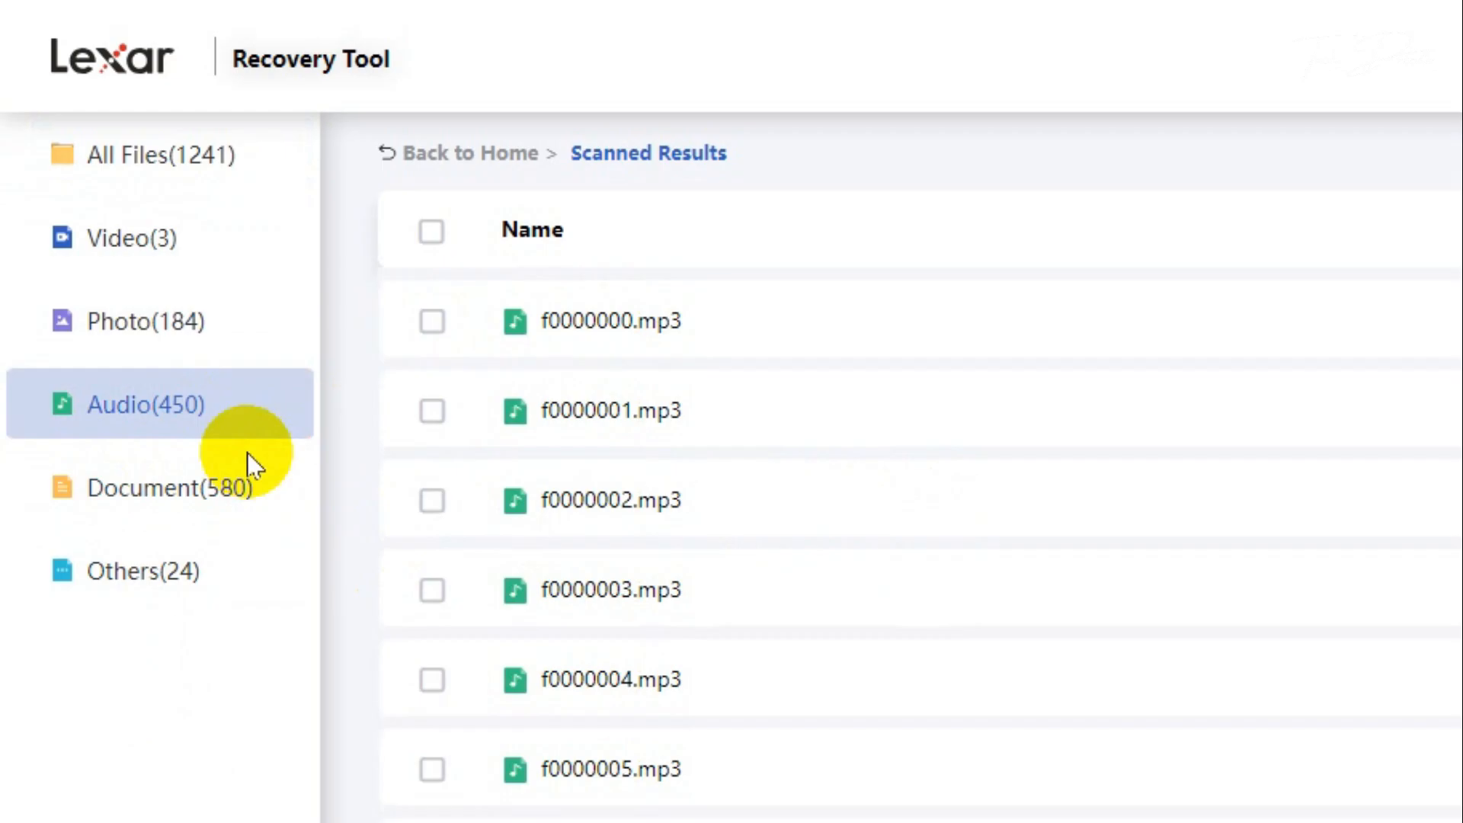
pyautogui.click(158, 488)
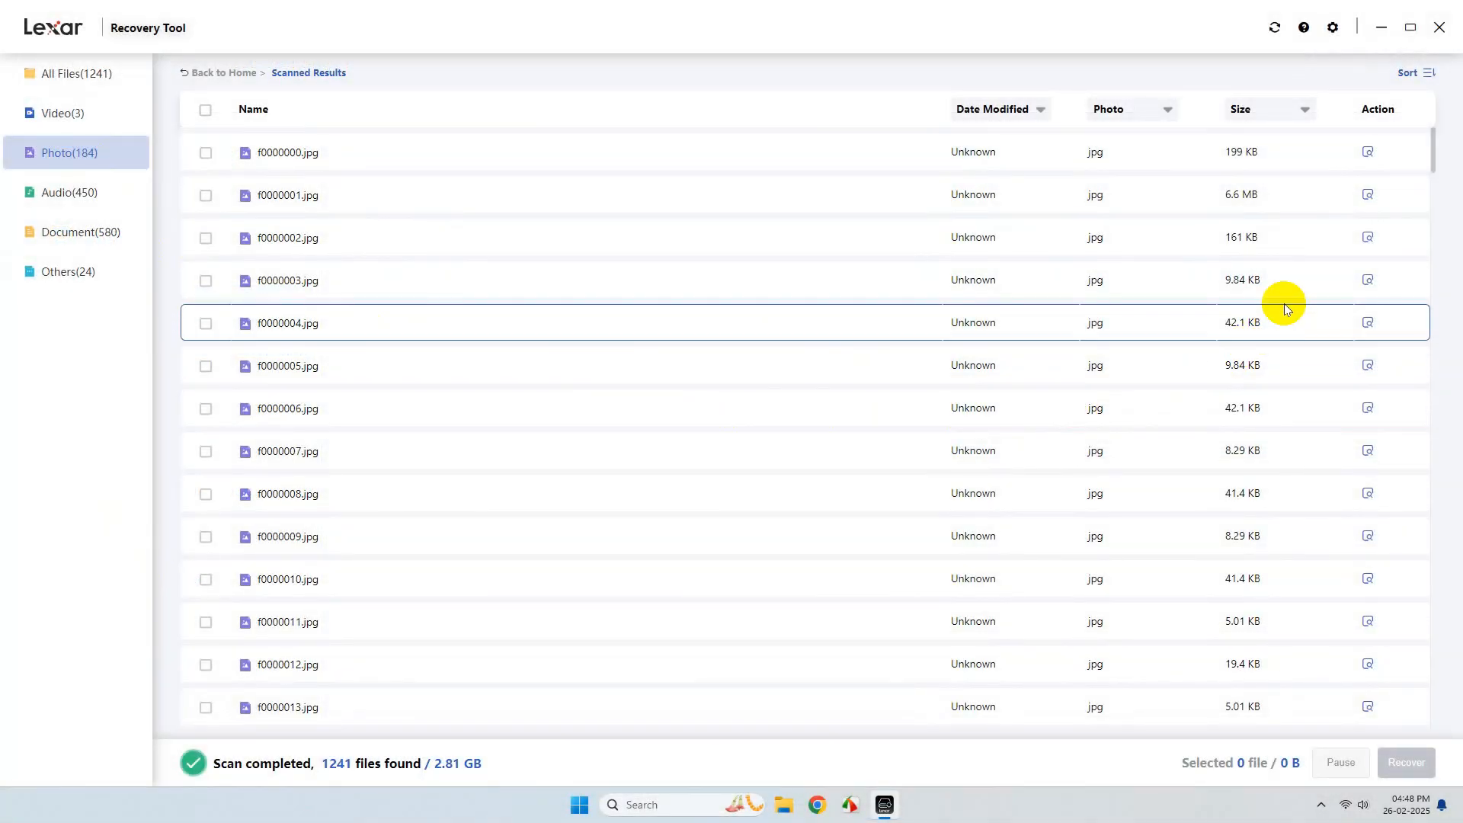
pyautogui.scroll(-3)
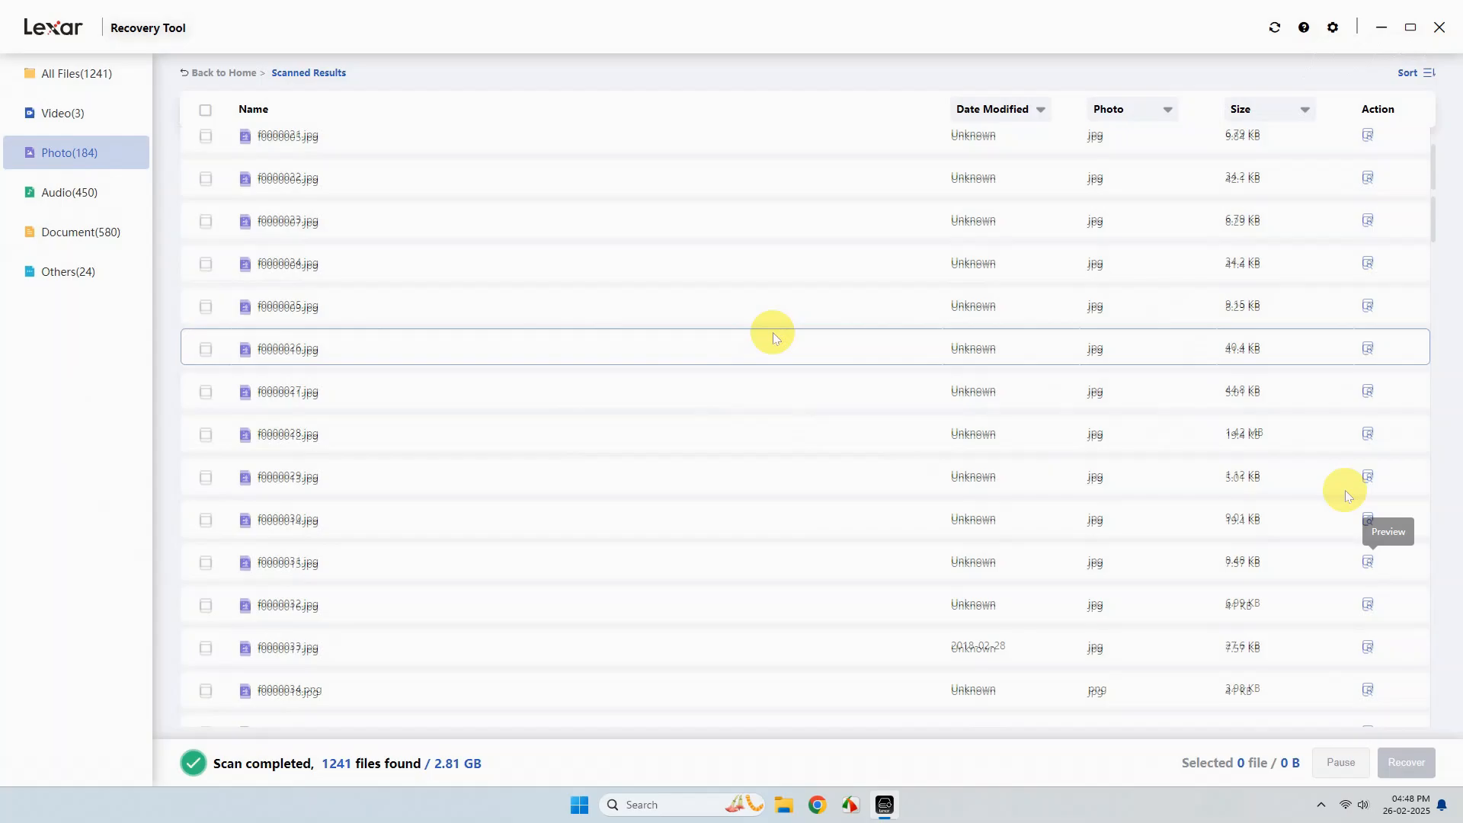
pyautogui.click(74, 73)
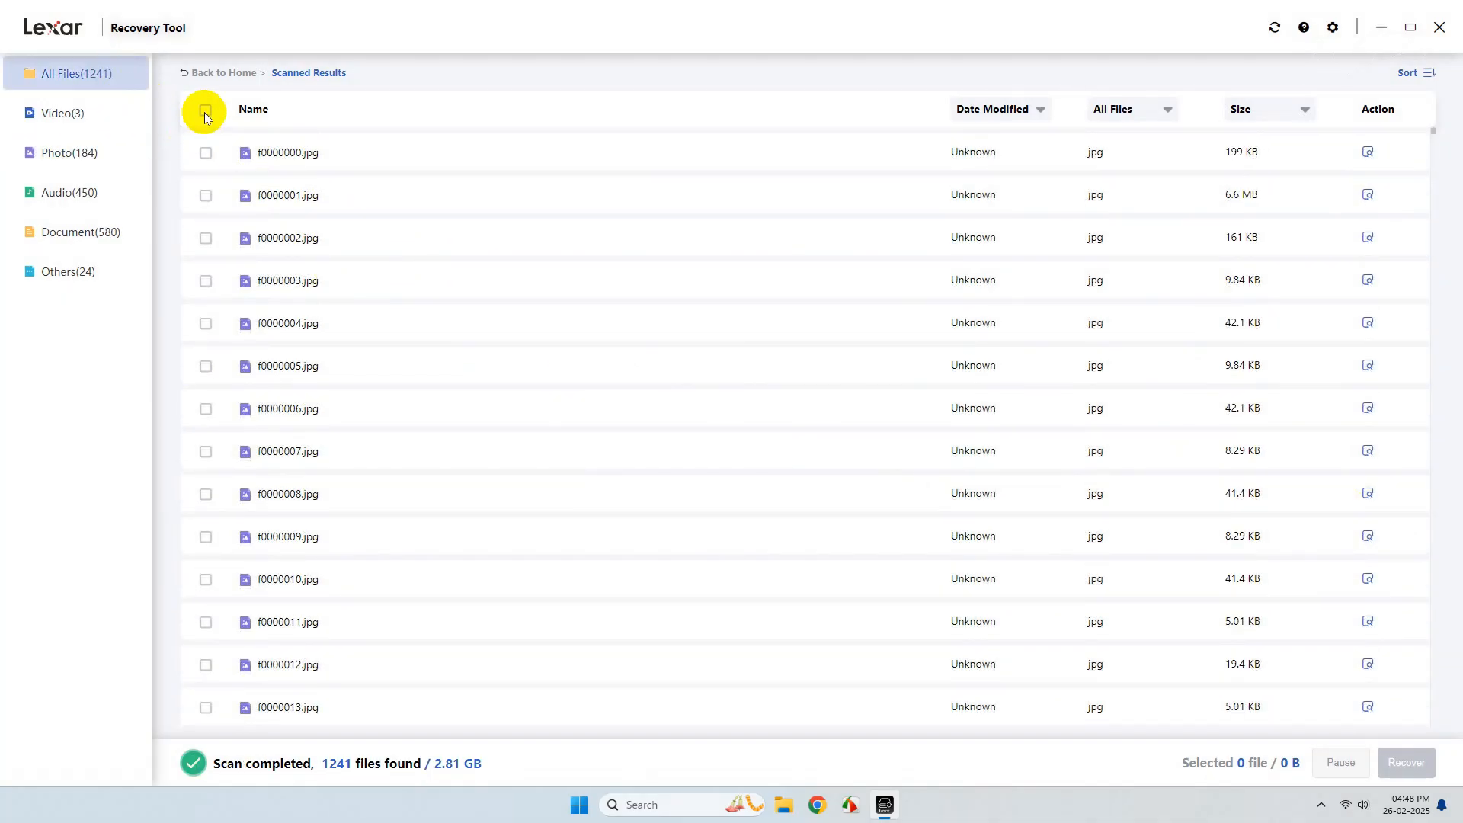
# Step: Select all 1241 found files (2.81 GB) and begin recovery
pyautogui.click(206, 110)
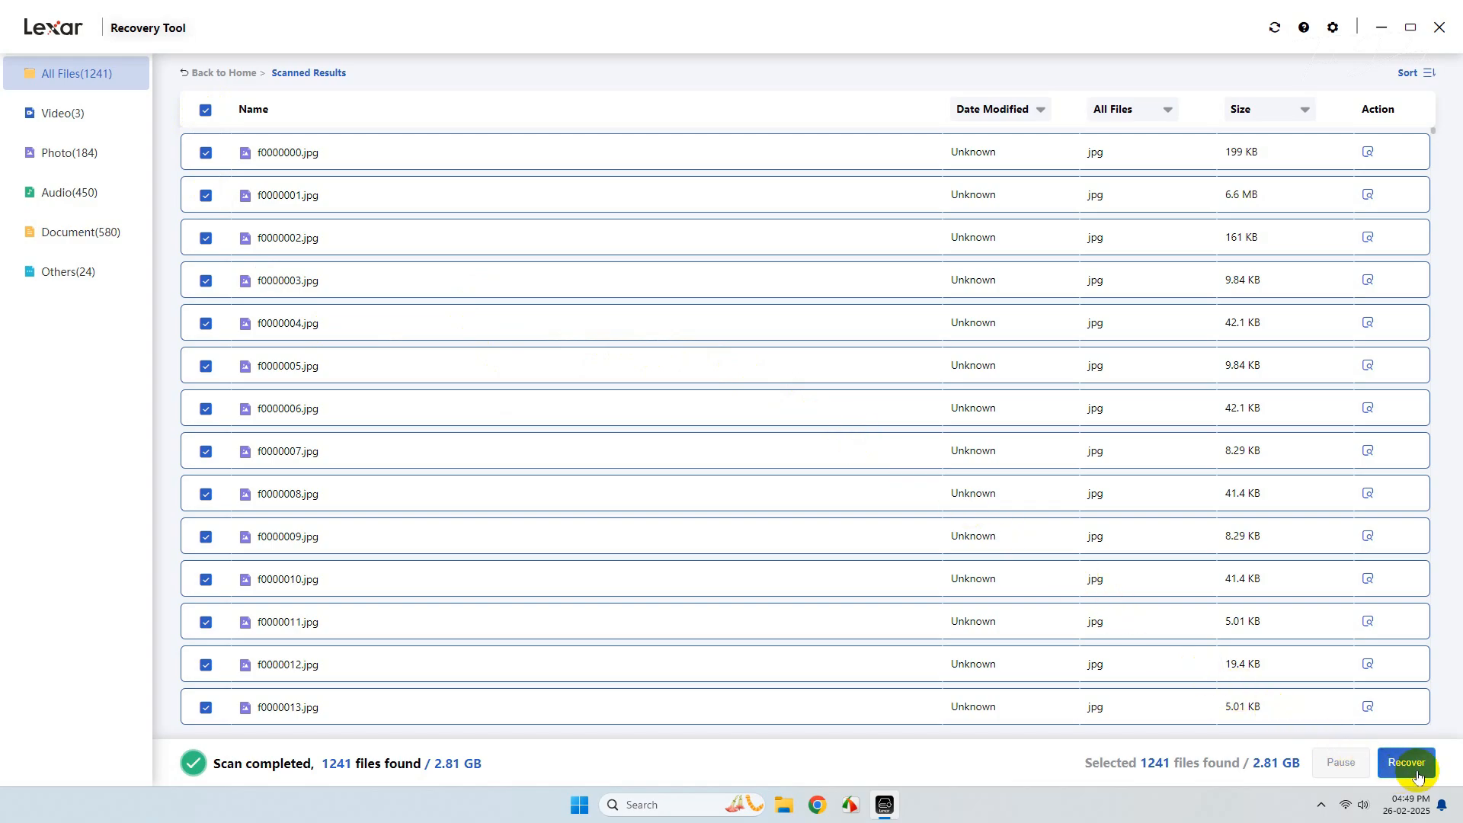
pyautogui.click(1404, 762)
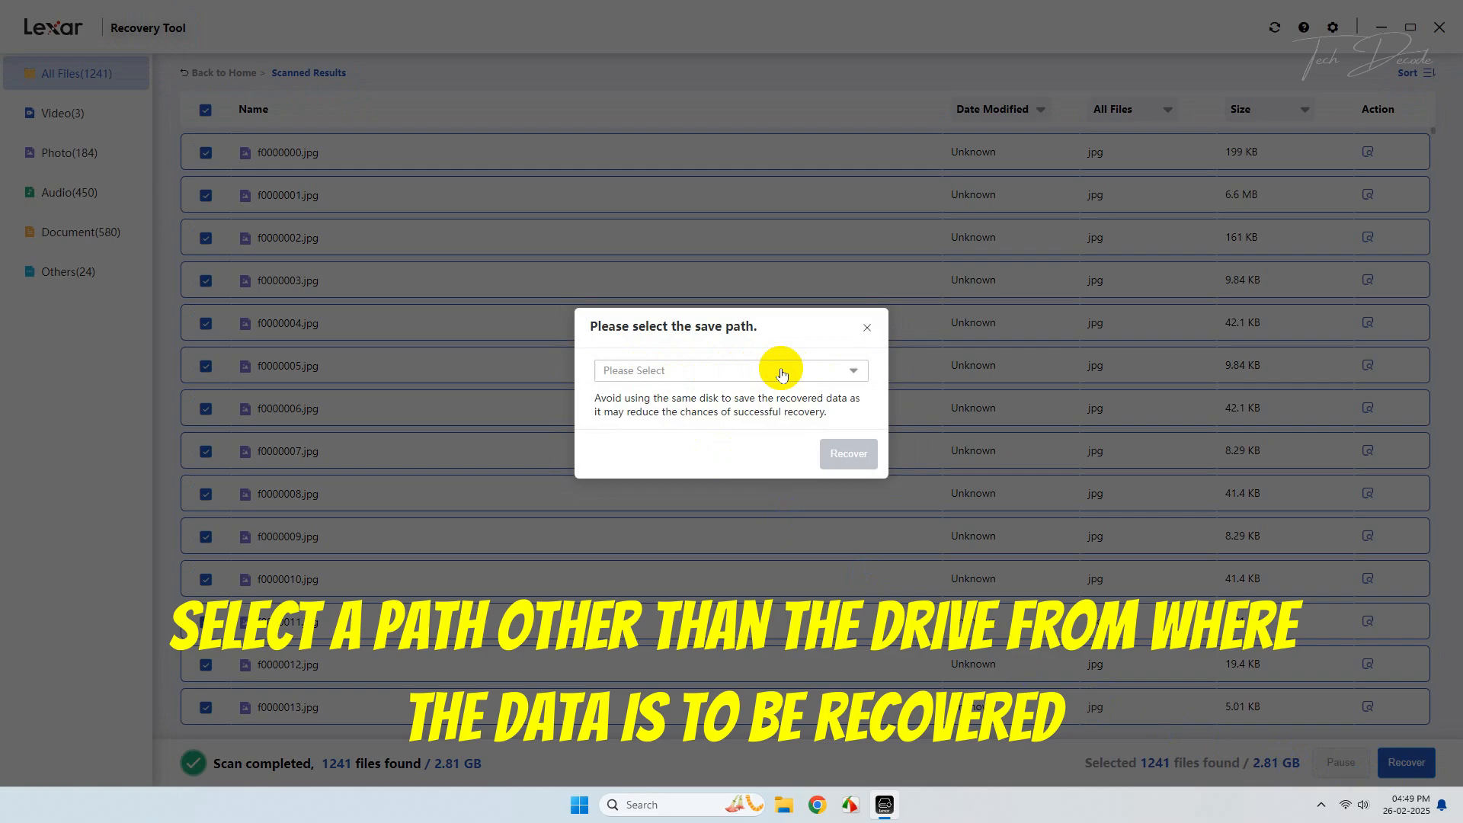
# Step: Create a new 'Recovered Data' folder in Downloads and set it as the save location
pyautogui.click(733, 371)
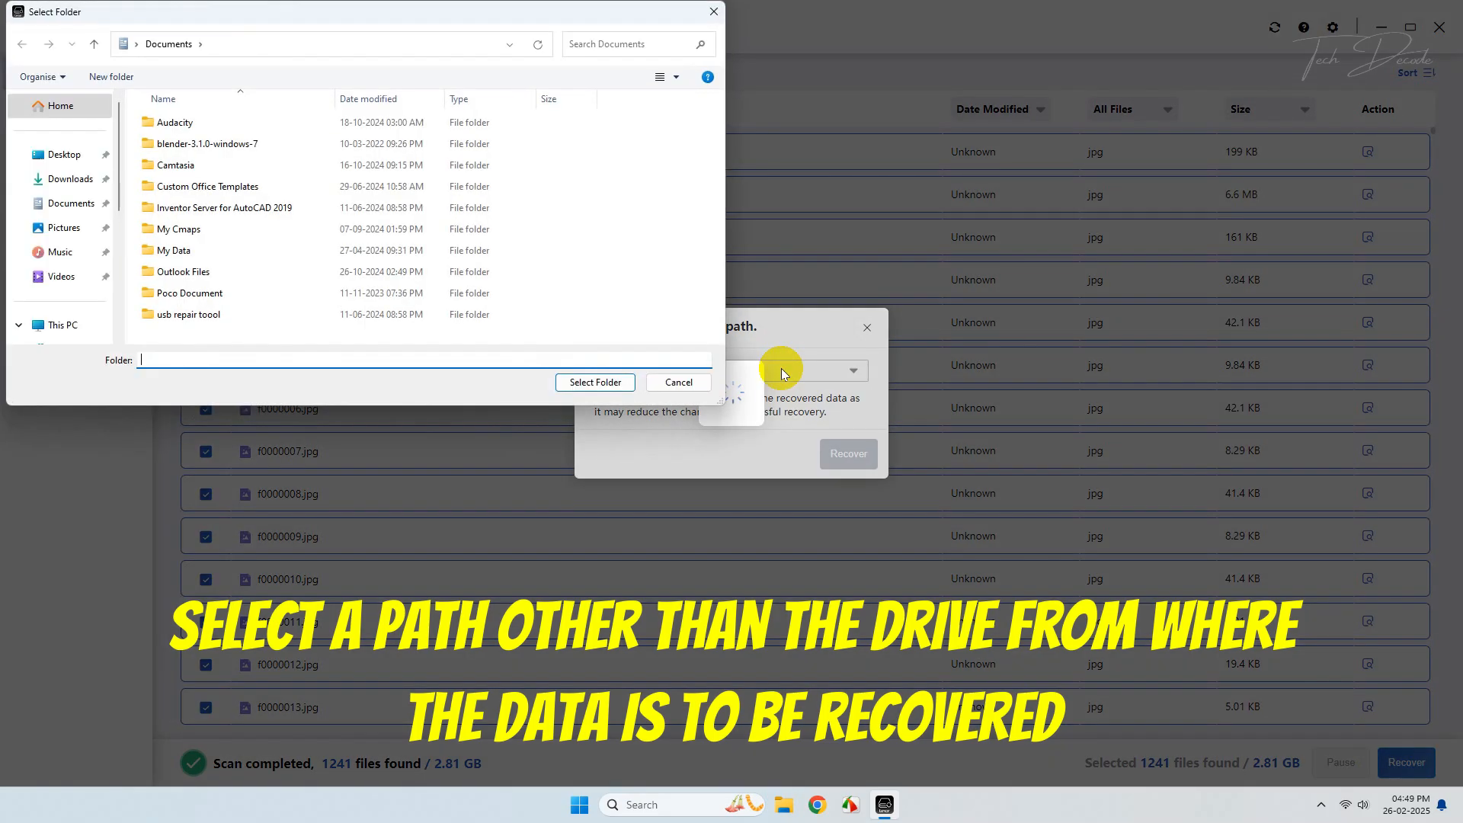
pyautogui.click(70, 178)
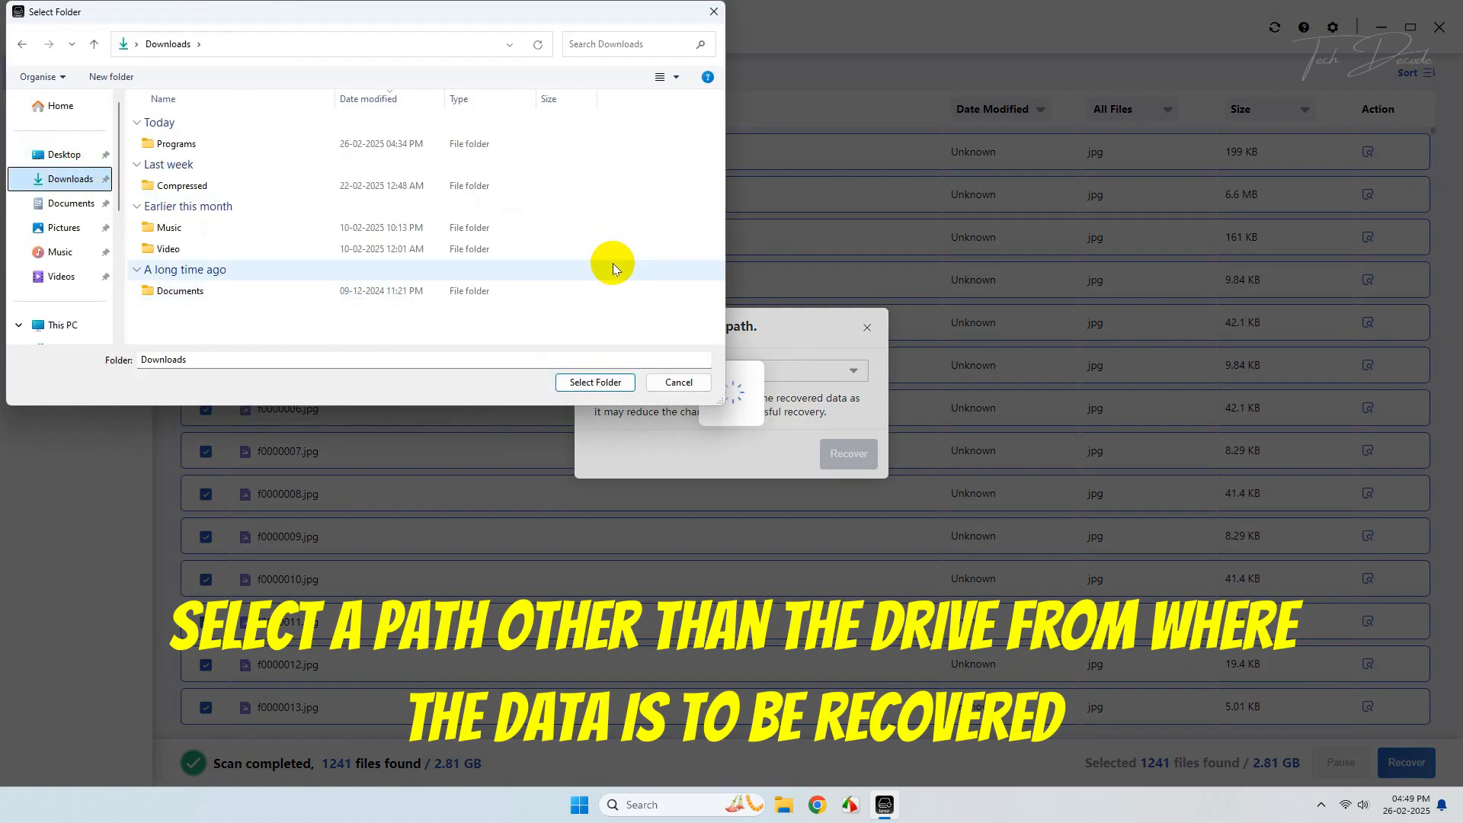
pyautogui.rightClick(614, 268)
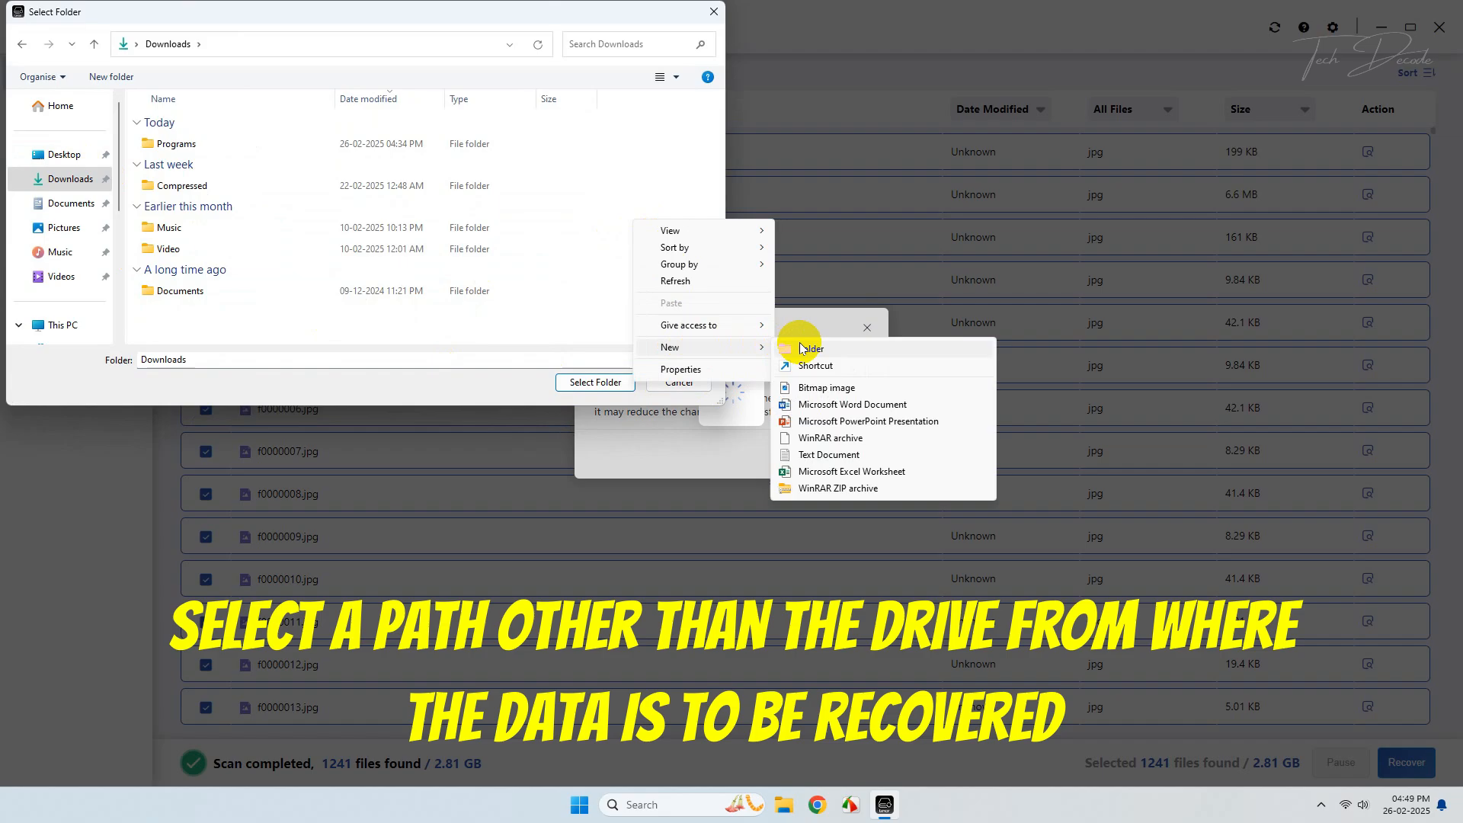
pyautogui.click(812, 347)
pyautogui.write('Recovered Data')
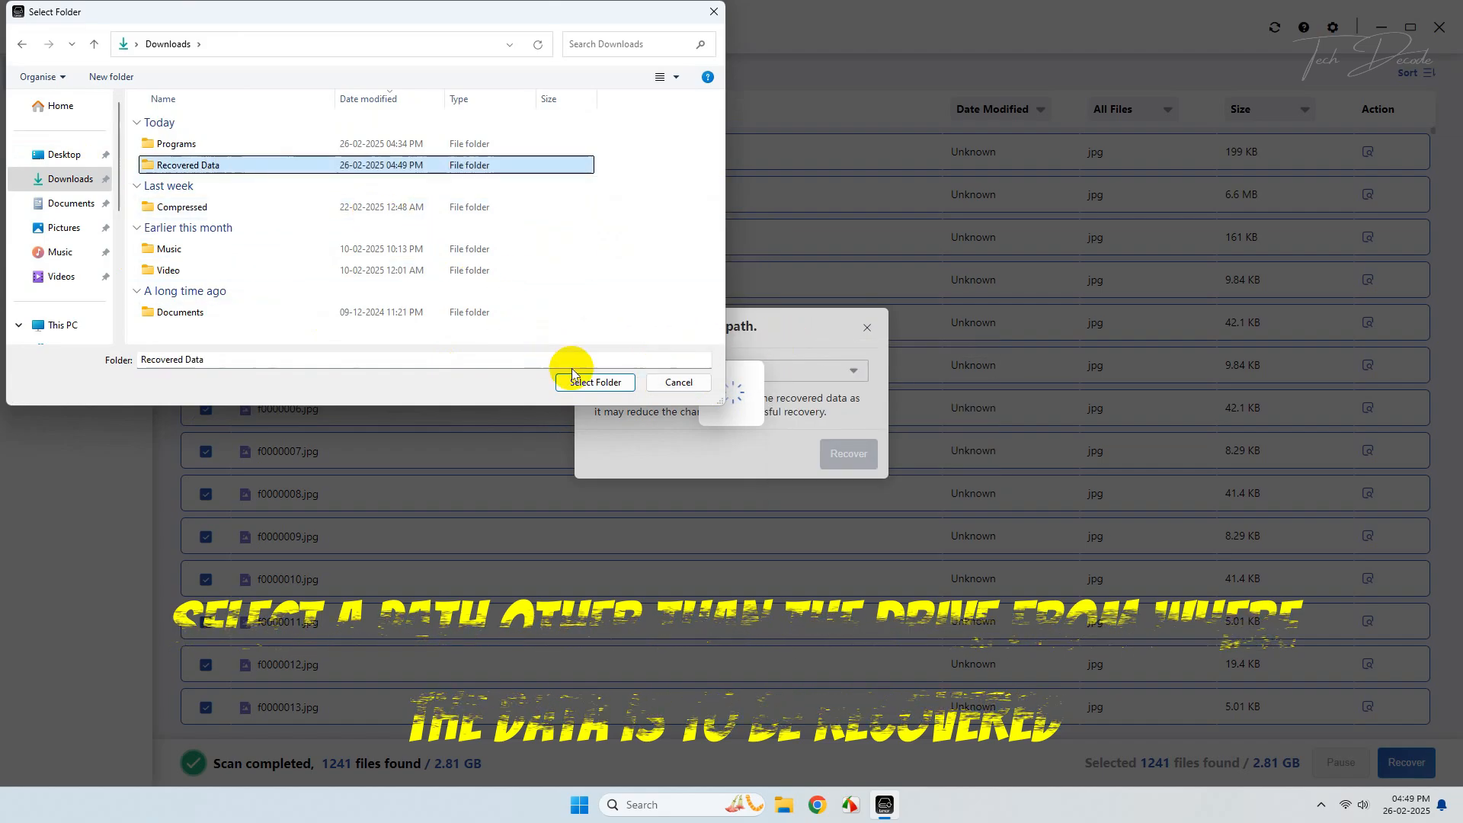
pyautogui.click(593, 381)
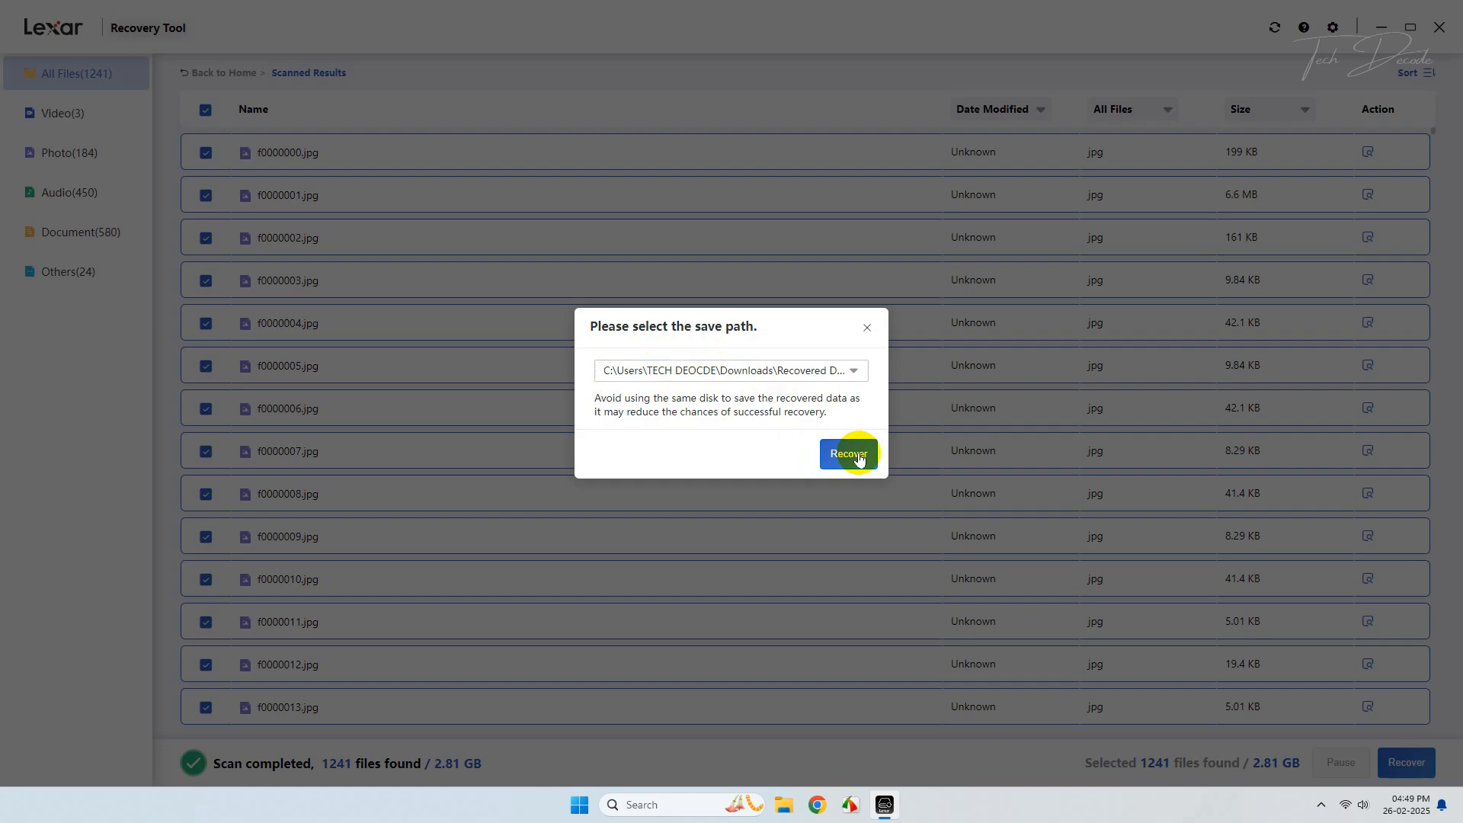
# Step: Recover all 1241 files into Recovered Data with 0 failures and view the recovered folders
pyautogui.click(847, 454)
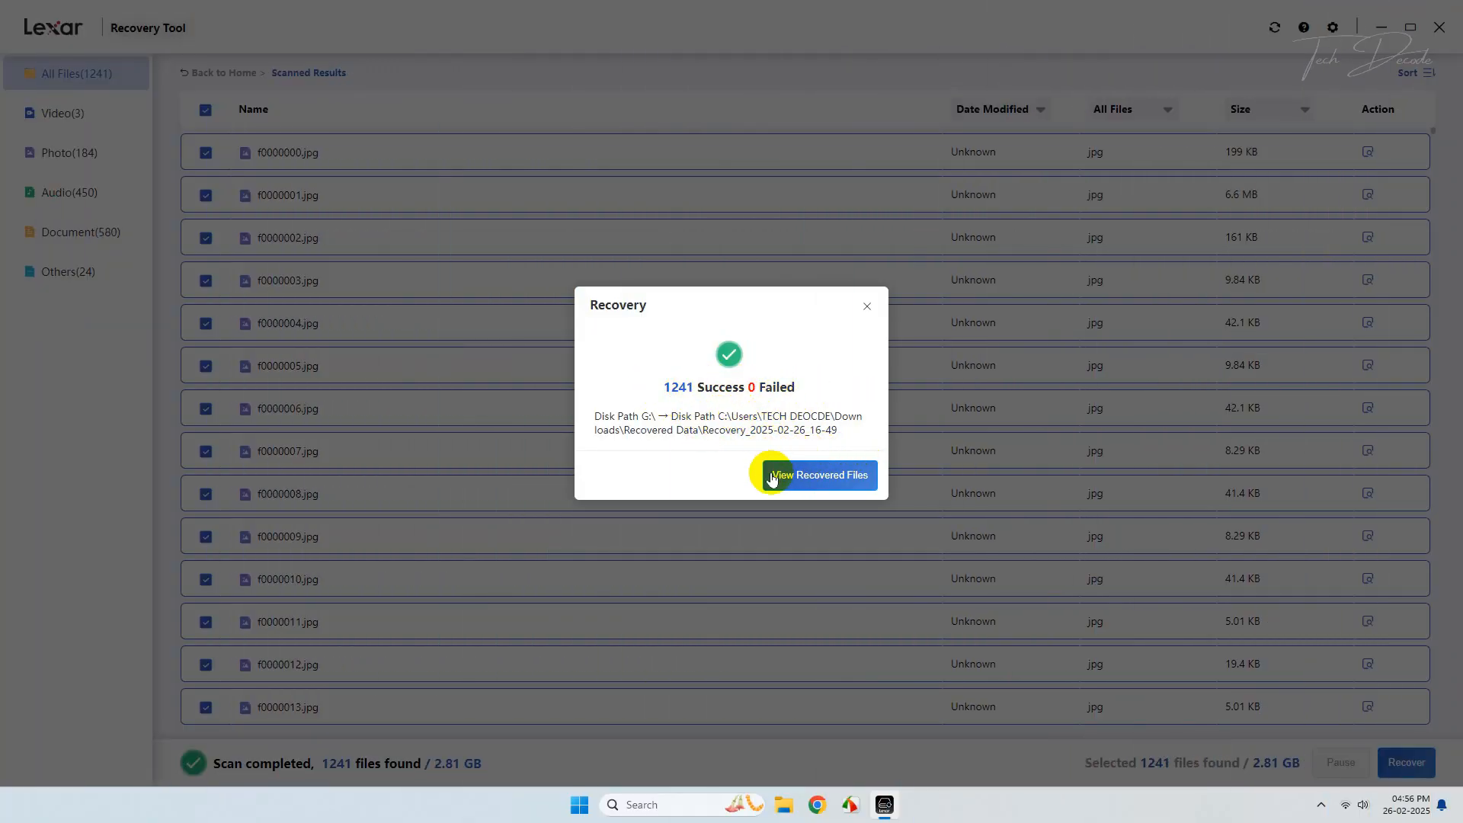
pyautogui.click(824, 476)
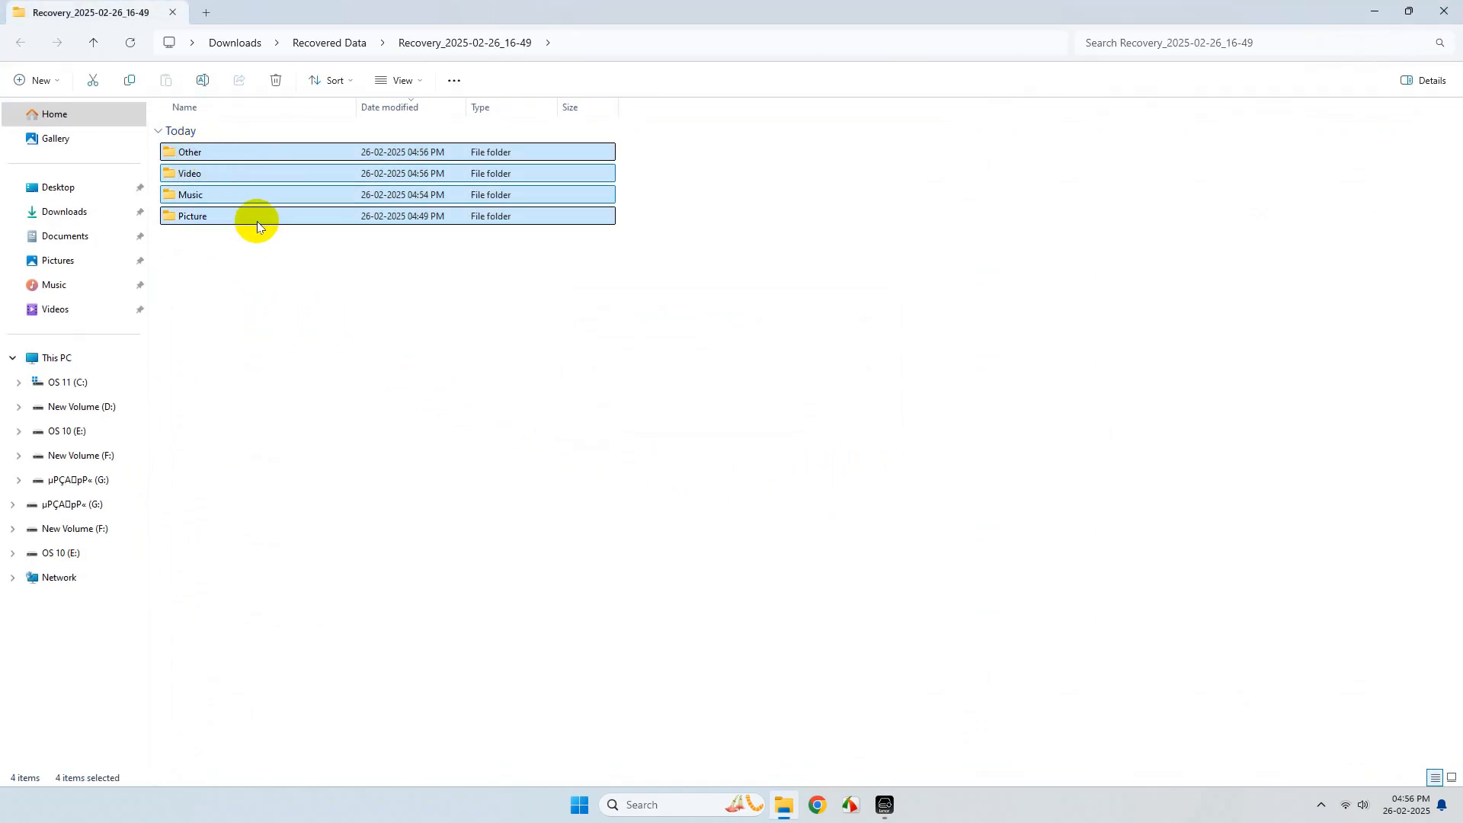
pyautogui.doubleClick(192, 193)
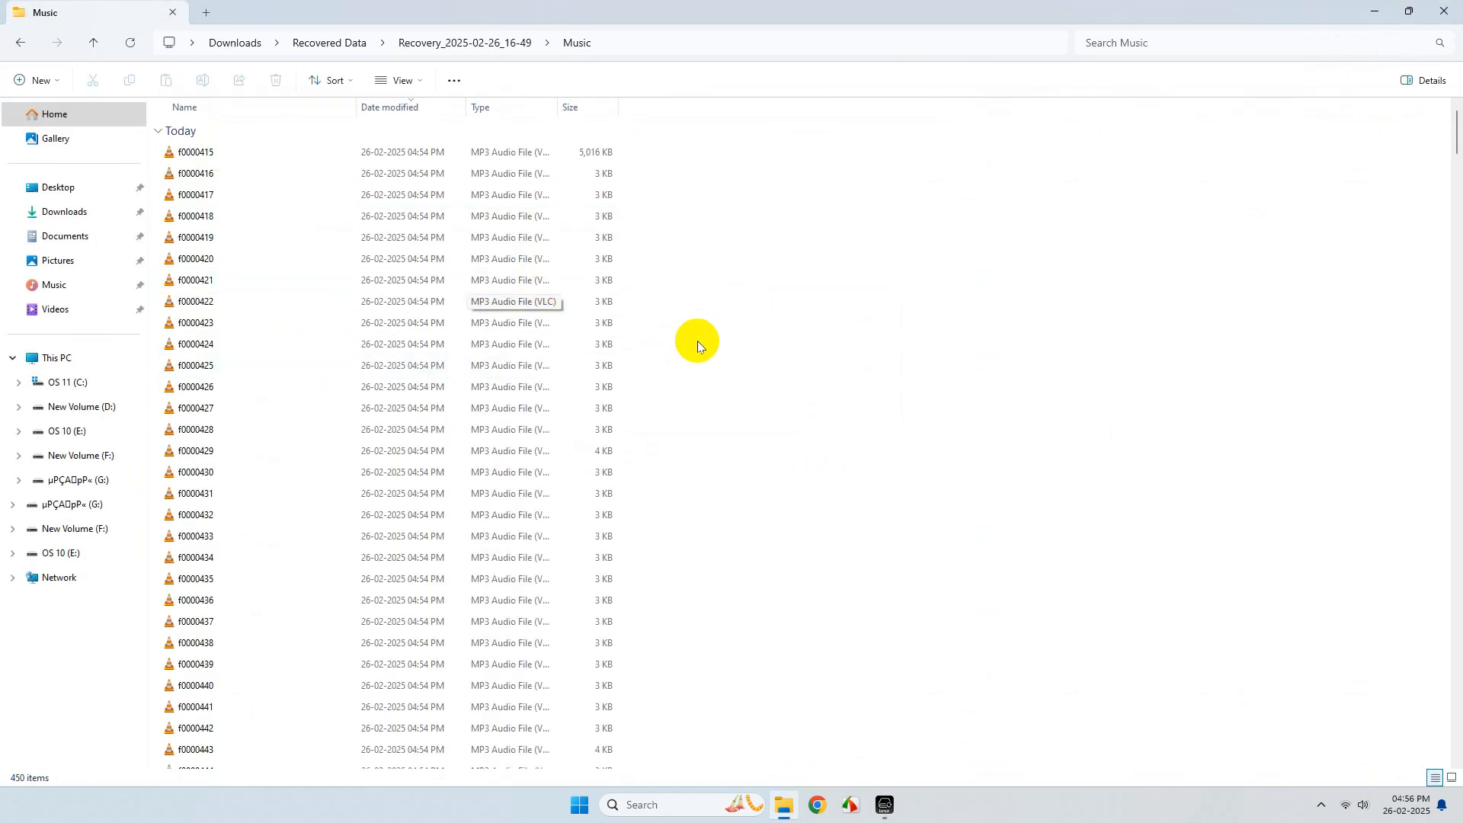
pyautogui.click(93, 42)
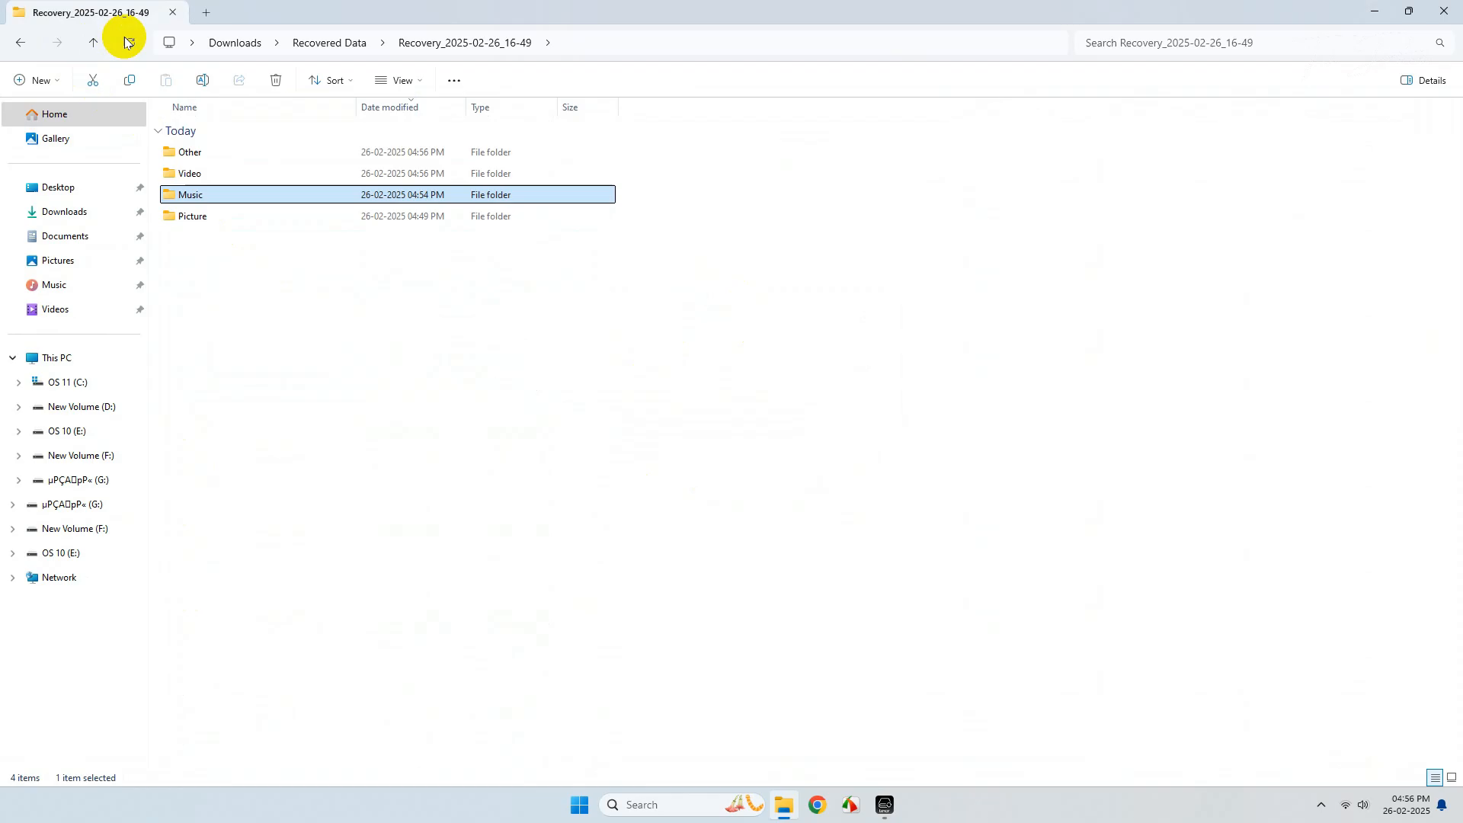